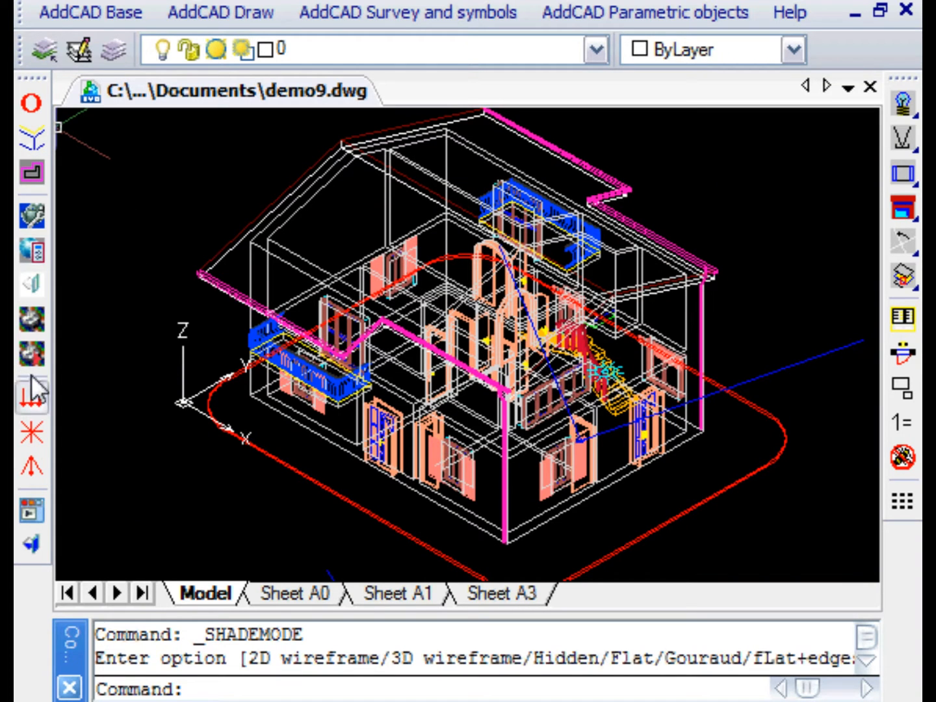
{"action": "mouse_move", "coordinate": [31, 543]}
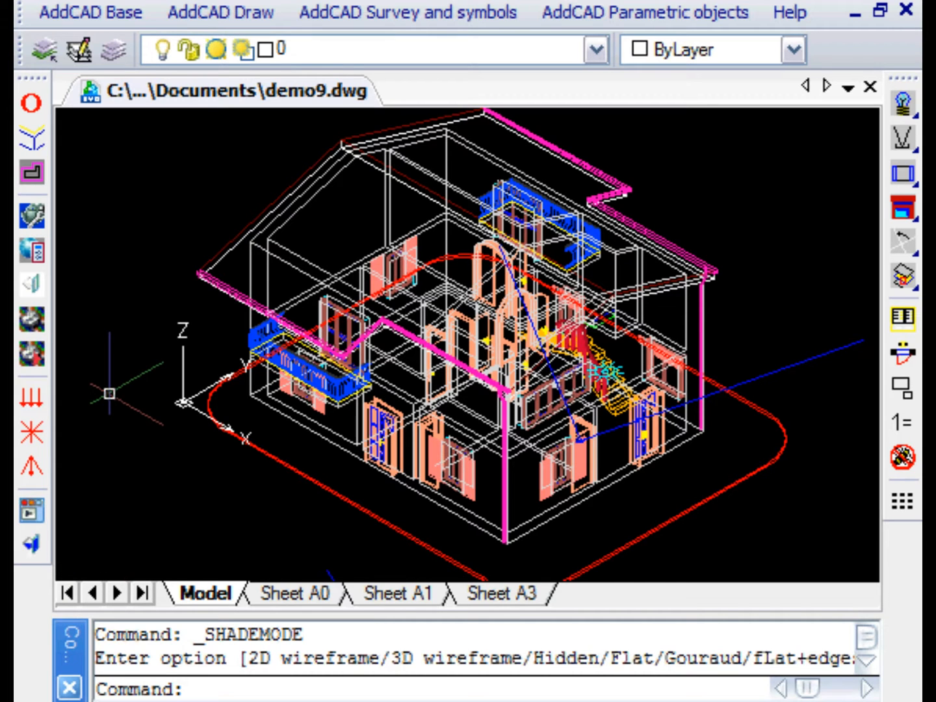
Step: Start from the Varius Concrete 2 texture and name the new material 'Concrete 3'
{"action": "left_click", "coordinate": [32, 318]}
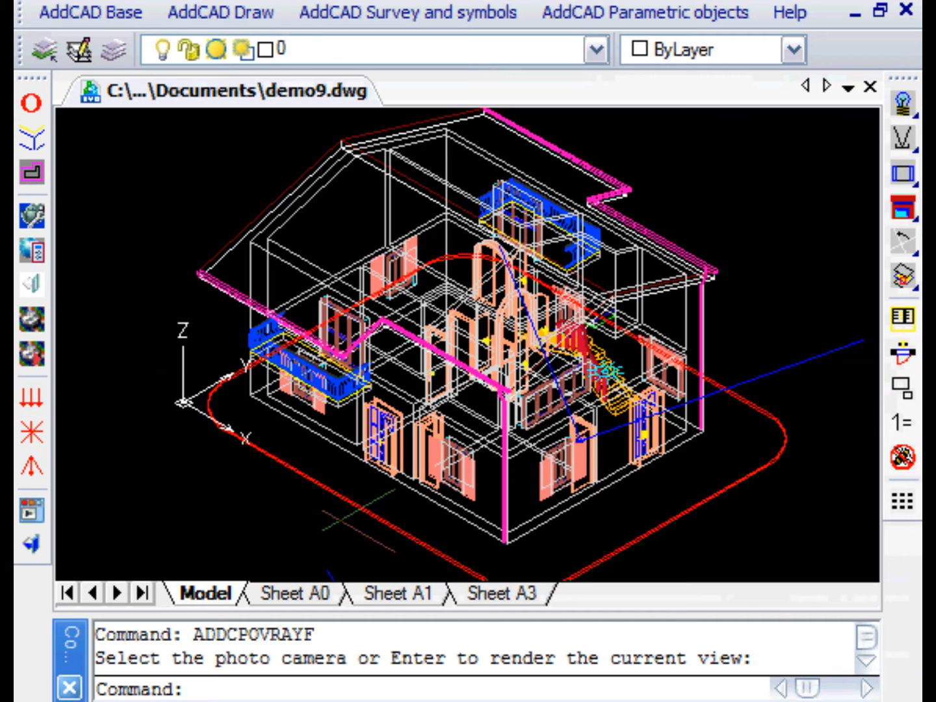
{"action": "left_click", "coordinate": [31, 354]}
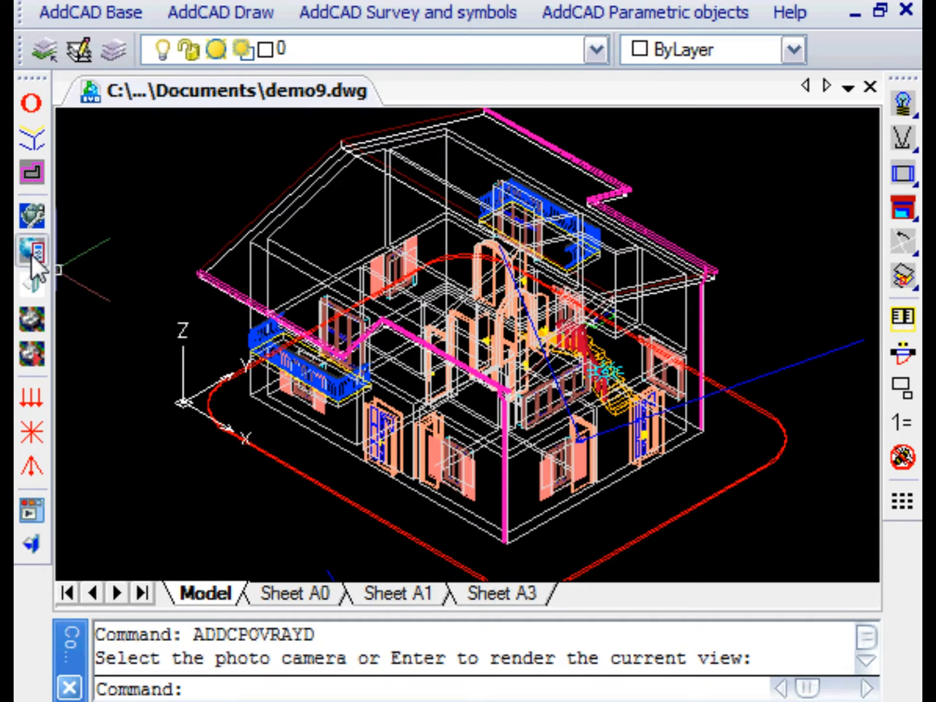
{"action": "left_click", "coordinate": [31, 254]}
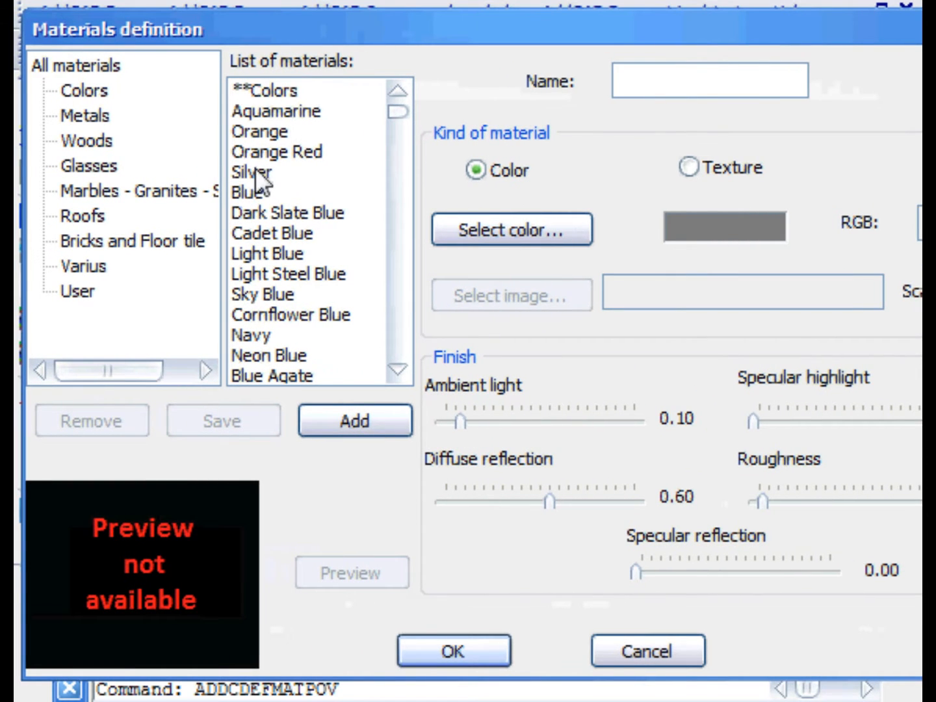
{"action": "left_click", "coordinate": [76, 65]}
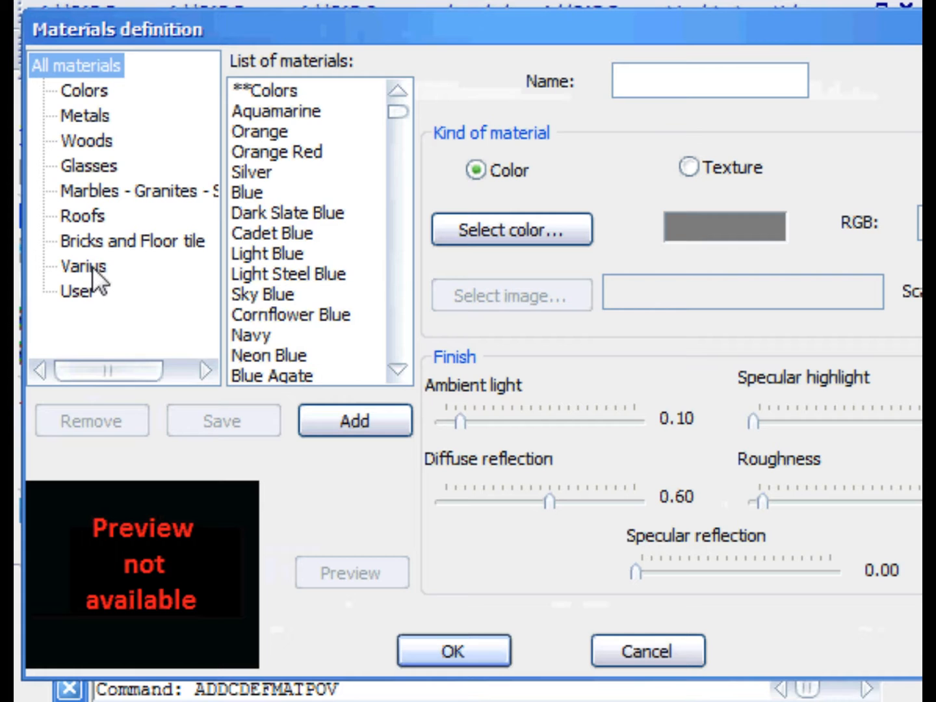
{"action": "left_click", "coordinate": [83, 266]}
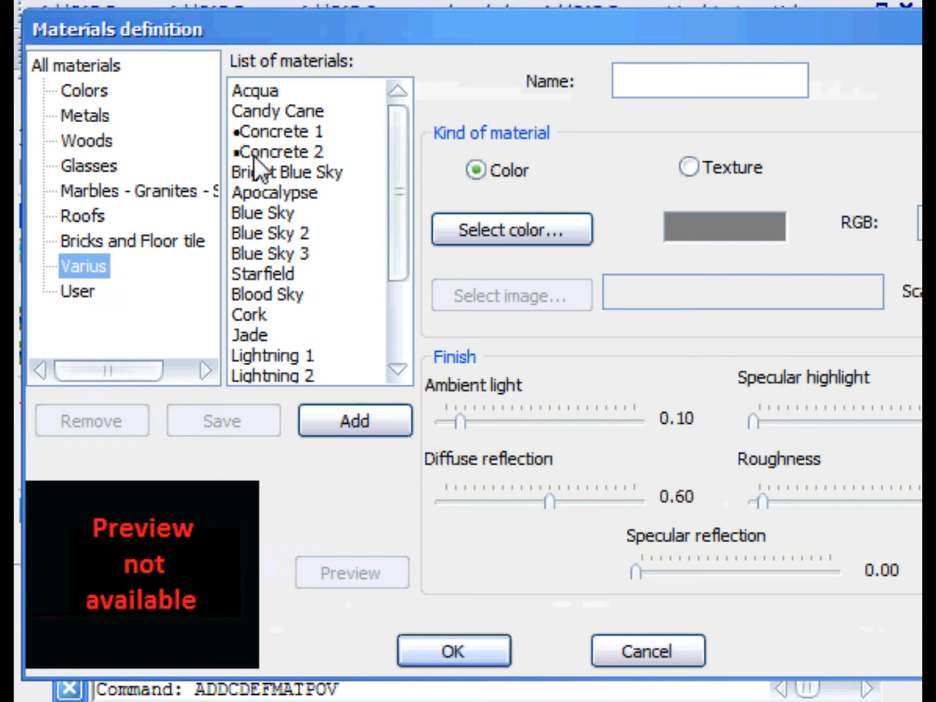
{"action": "left_click", "coordinate": [281, 152]}
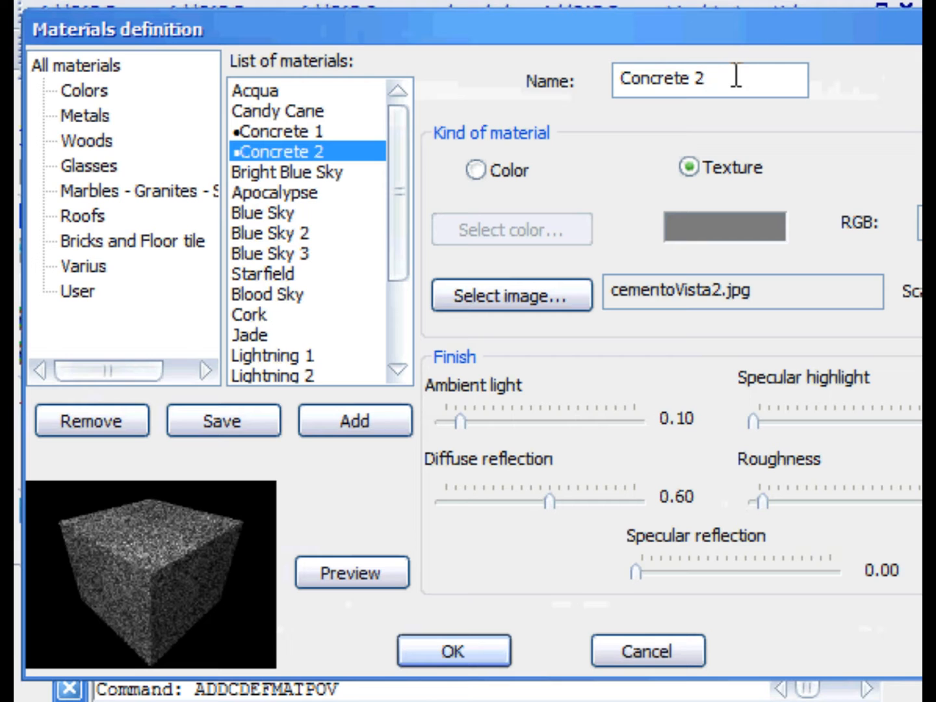
{"action": "type", "text": "Concrete 3"}
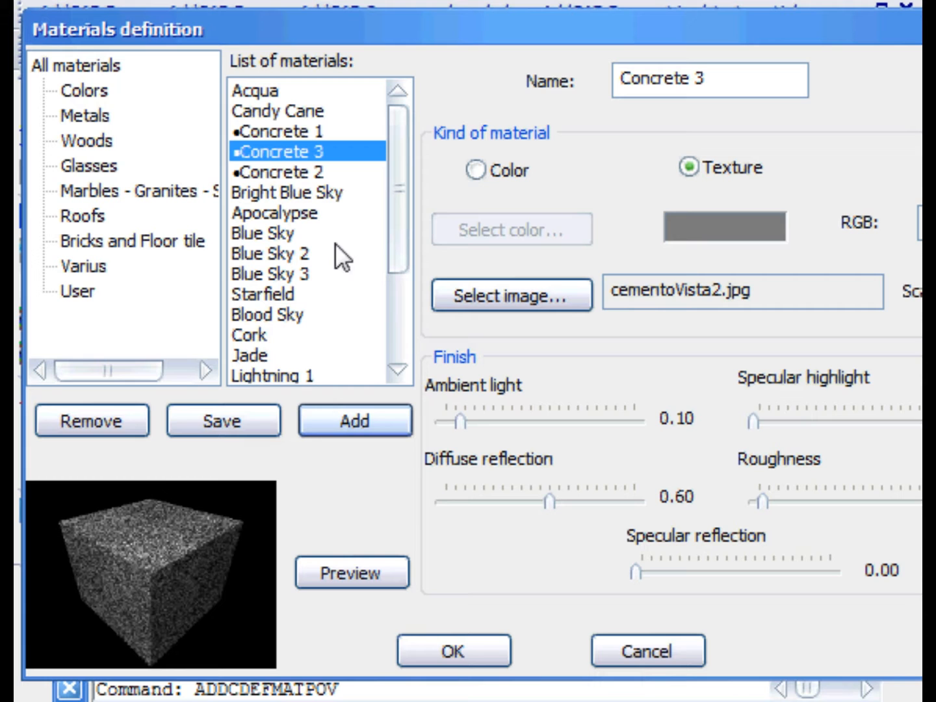
Step: Raise Concrete 3's ambient light to 0.55, keep it textured, preview and save it
{"action": "left_click_drag", "start_coordinate": [457, 422], "coordinate": [473, 422]}
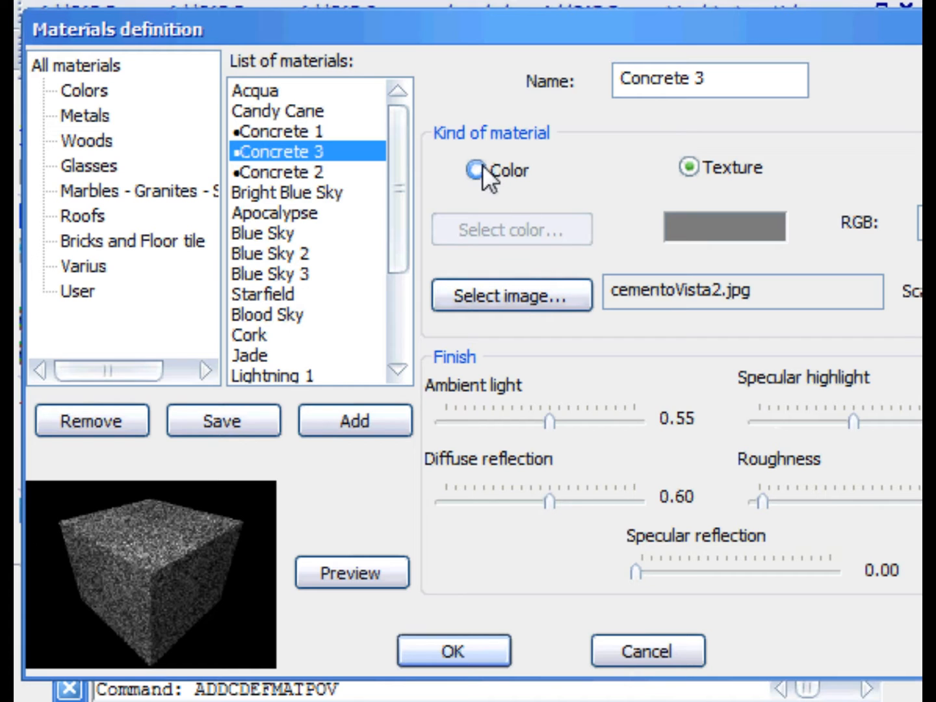
{"action": "left_click", "coordinate": [476, 170]}
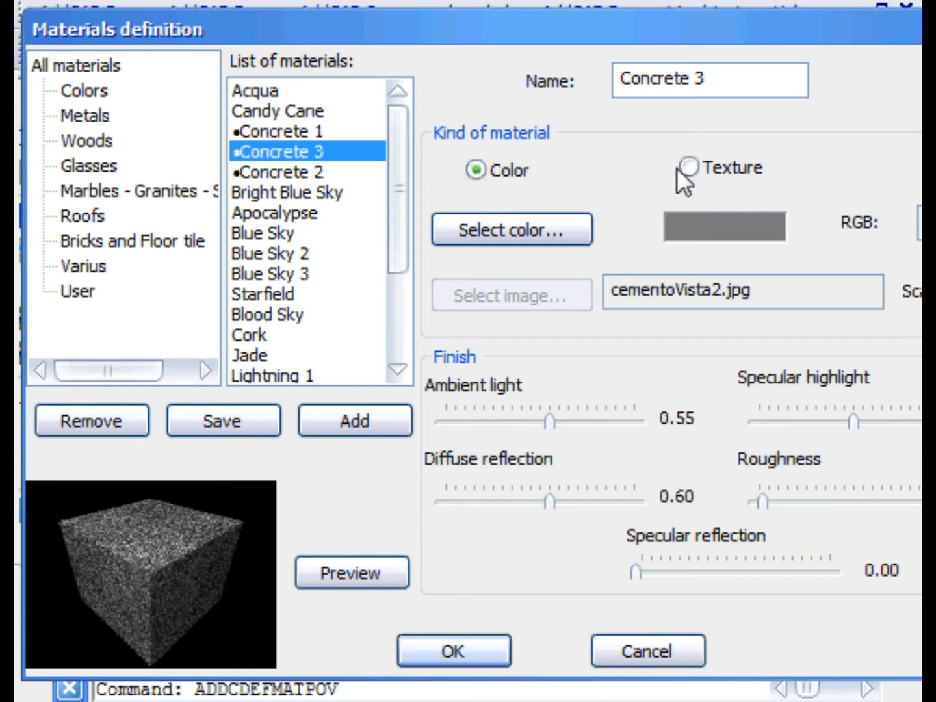
{"action": "left_click", "coordinate": [683, 169]}
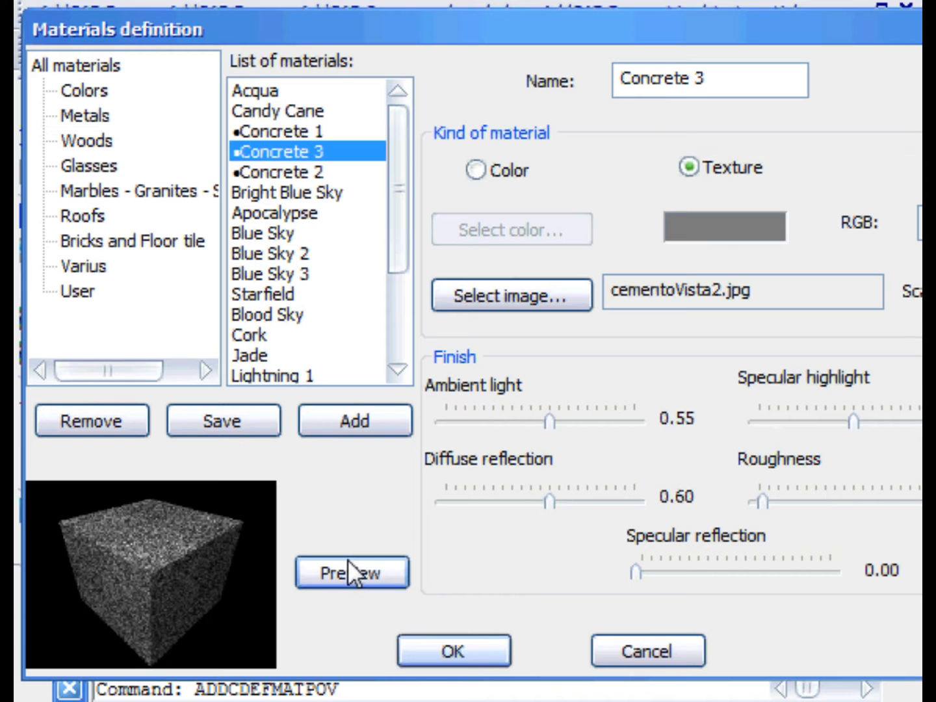
{"action": "left_click", "coordinate": [352, 573]}
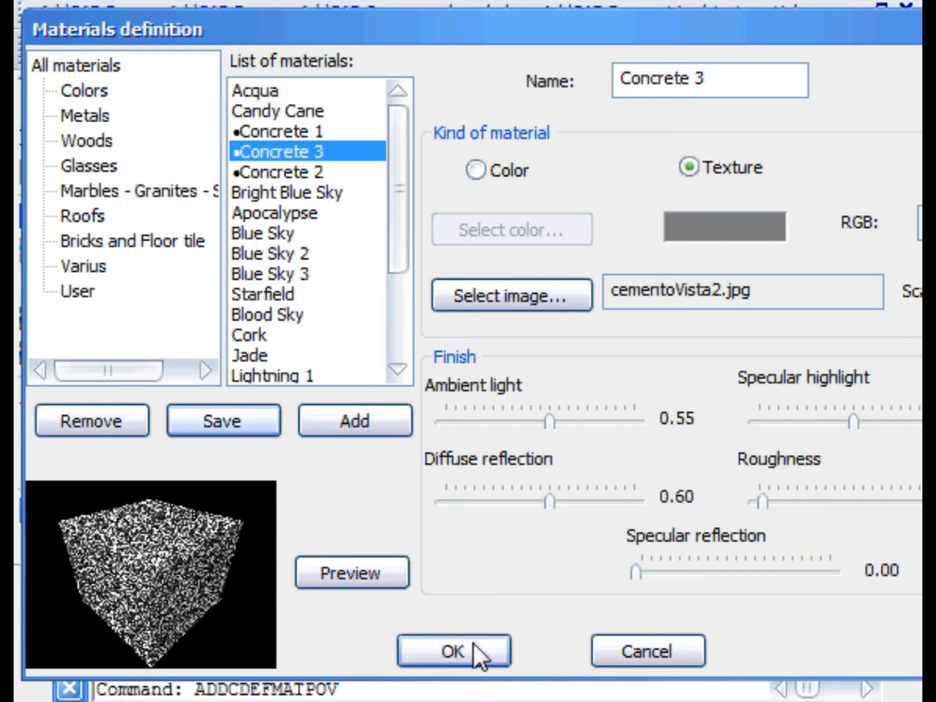
{"action": "left_click", "coordinate": [453, 650]}
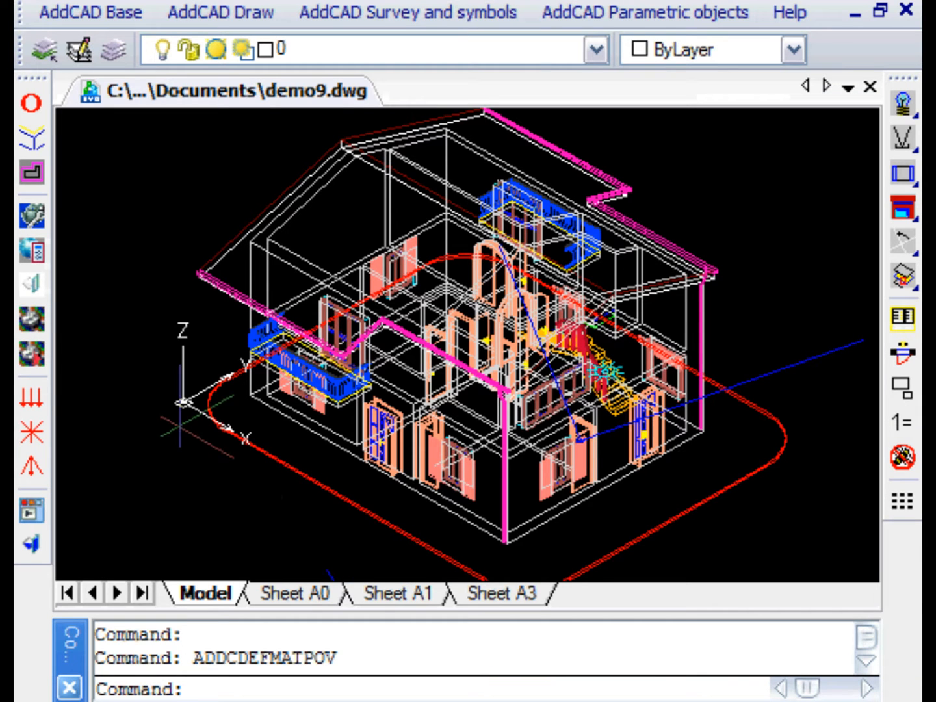
Step: In ADDCPOVMAT, preview Varius Concrete 3 and 2, then list the Parapets and Walls layers
{"action": "left_click", "coordinate": [30, 284]}
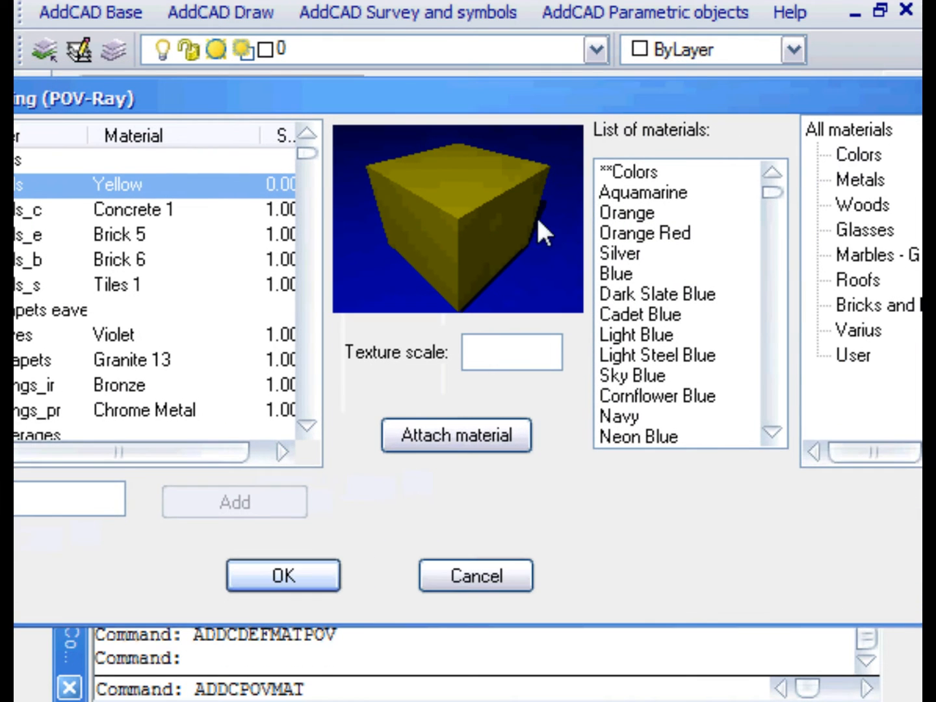
{"action": "left_click", "coordinate": [860, 330]}
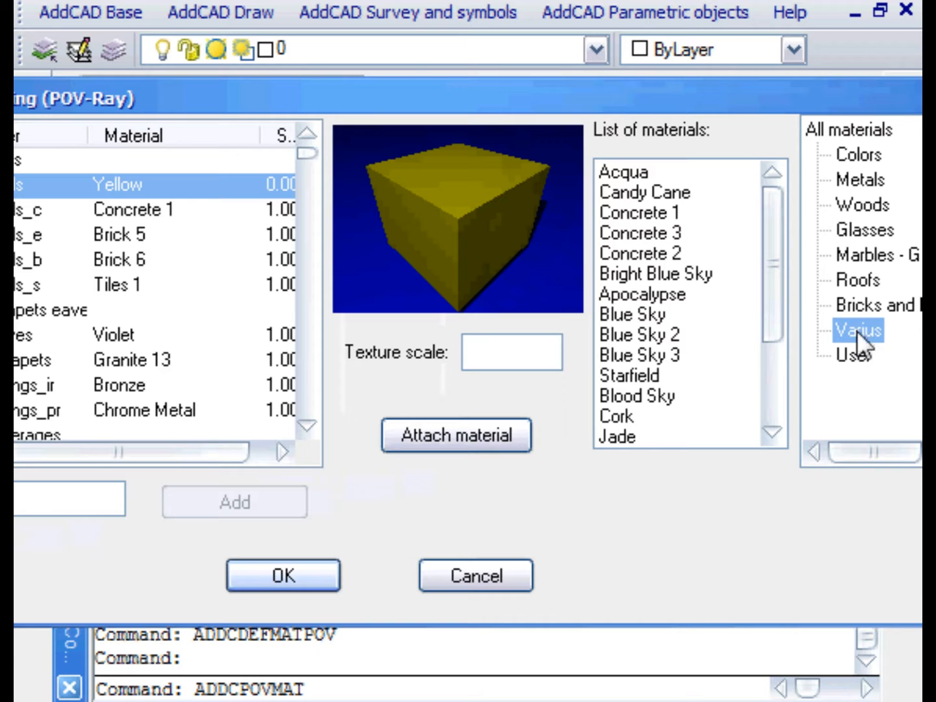
{"action": "left_click", "coordinate": [640, 232]}
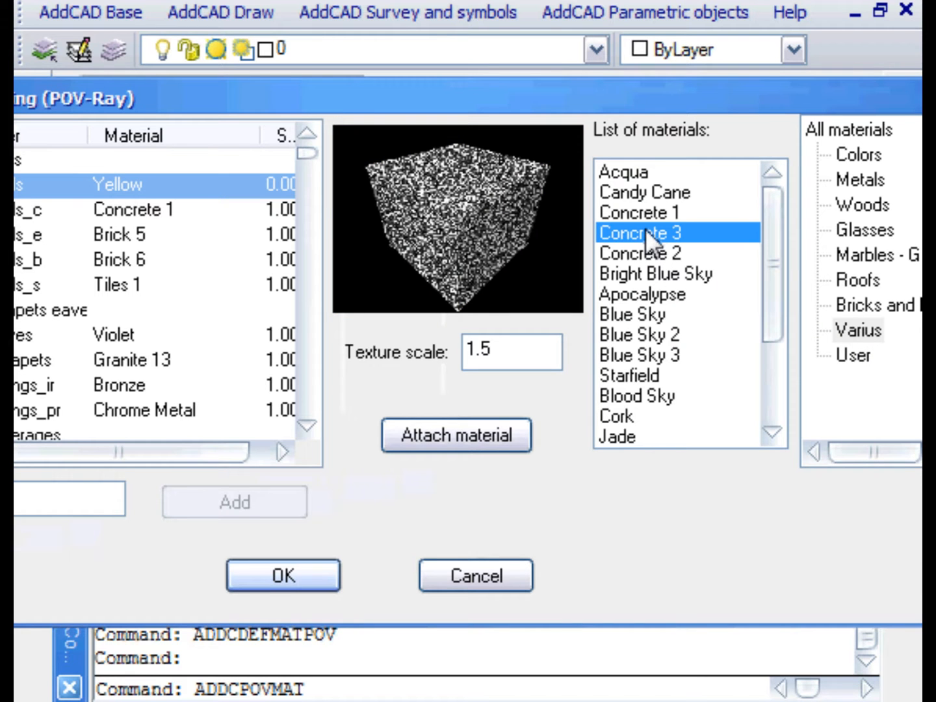
{"action": "left_click", "coordinate": [640, 253]}
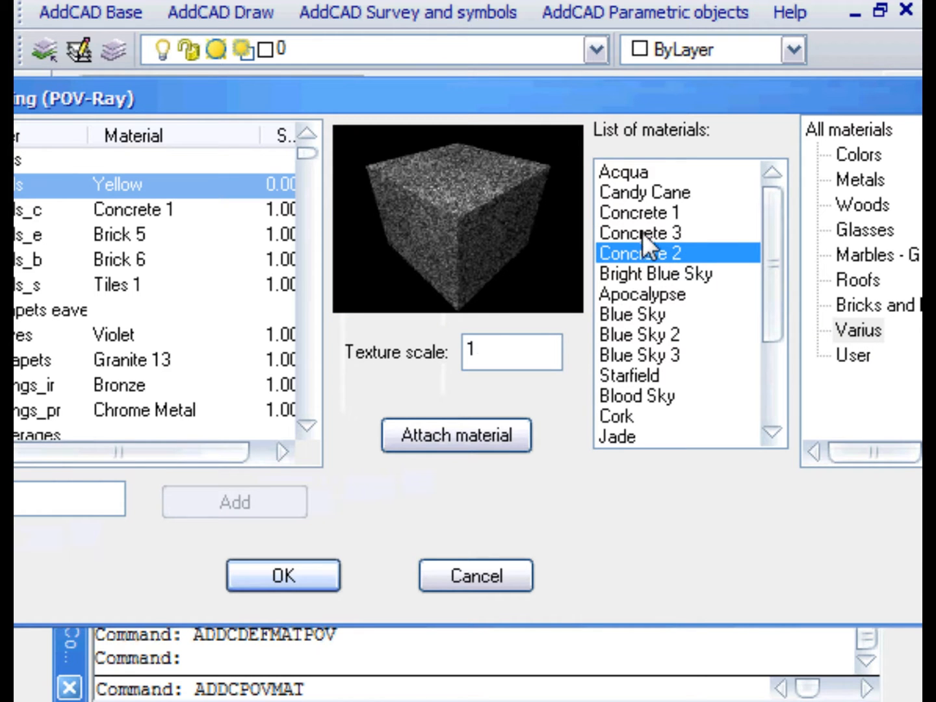
{"action": "left_click", "coordinate": [640, 233]}
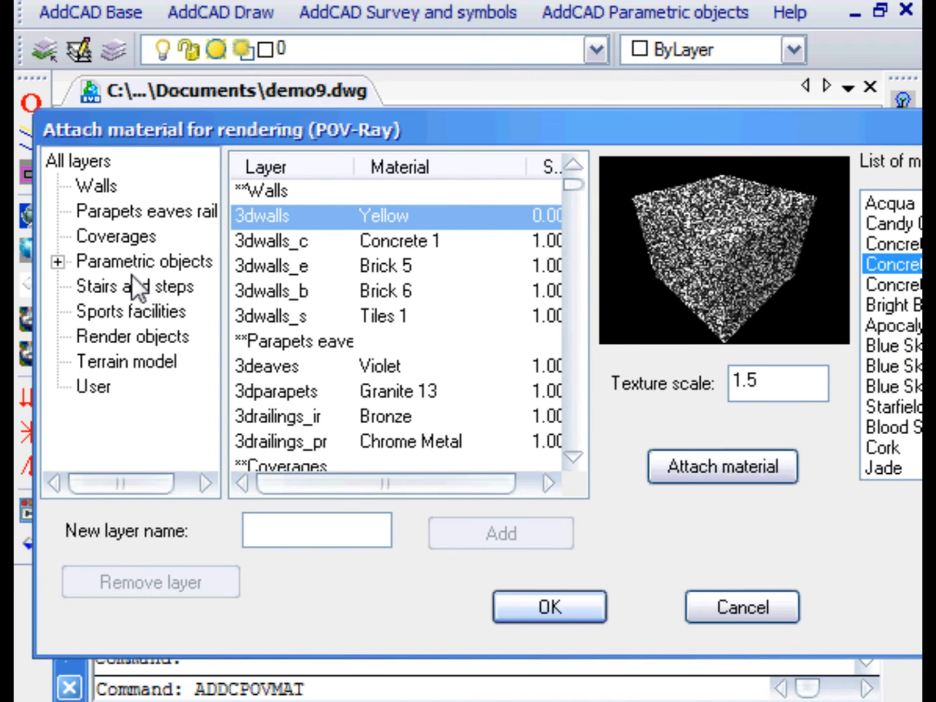
{"action": "mouse_move", "coordinate": [107, 286]}
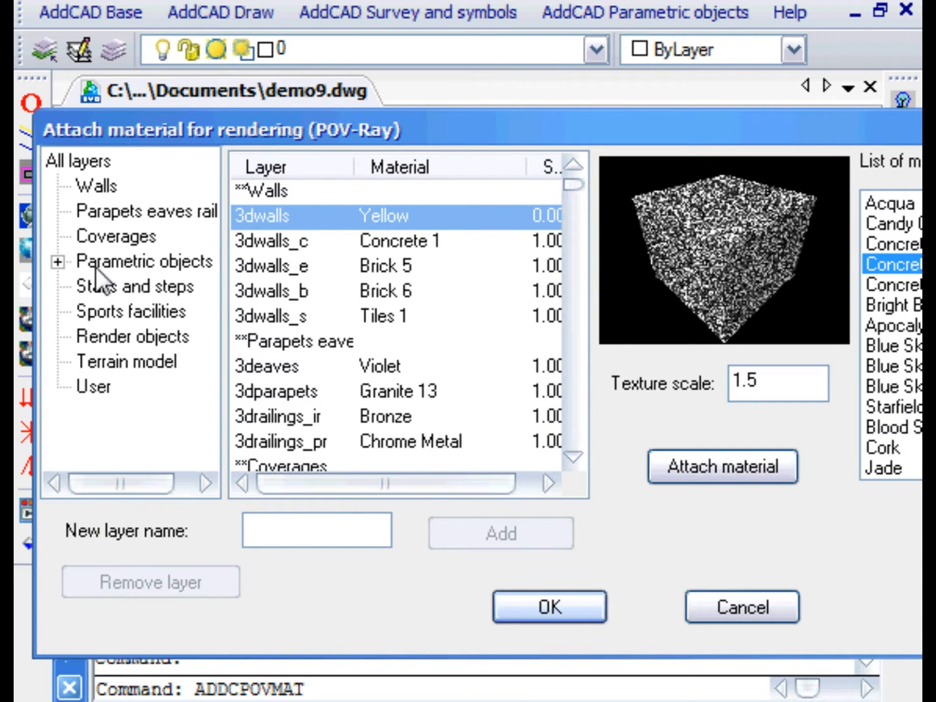
{"action": "left_click", "coordinate": [54, 260]}
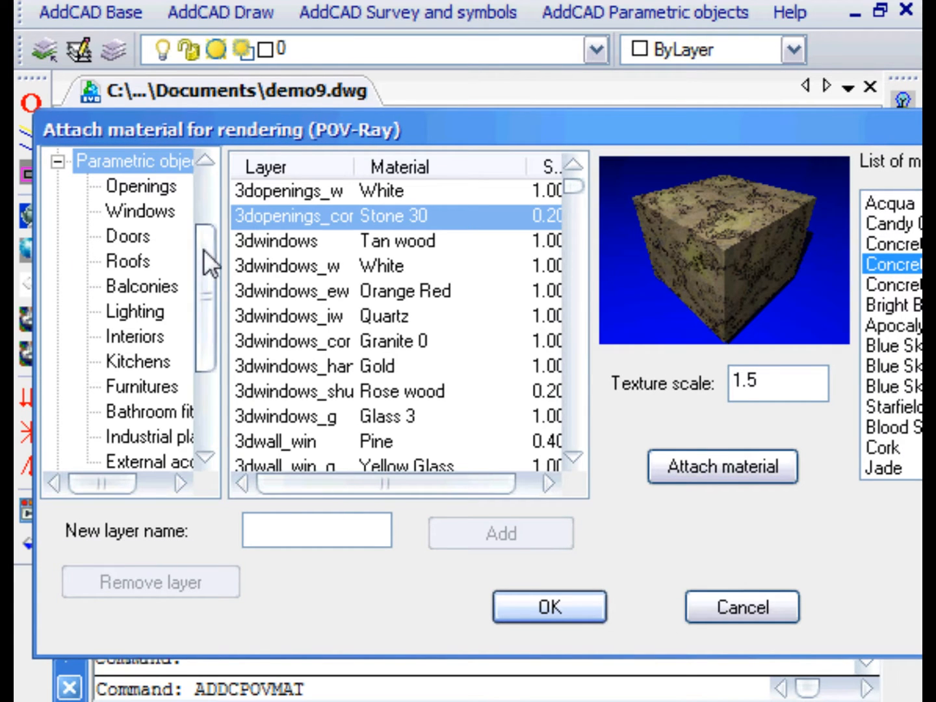
{"action": "left_click", "coordinate": [149, 212]}
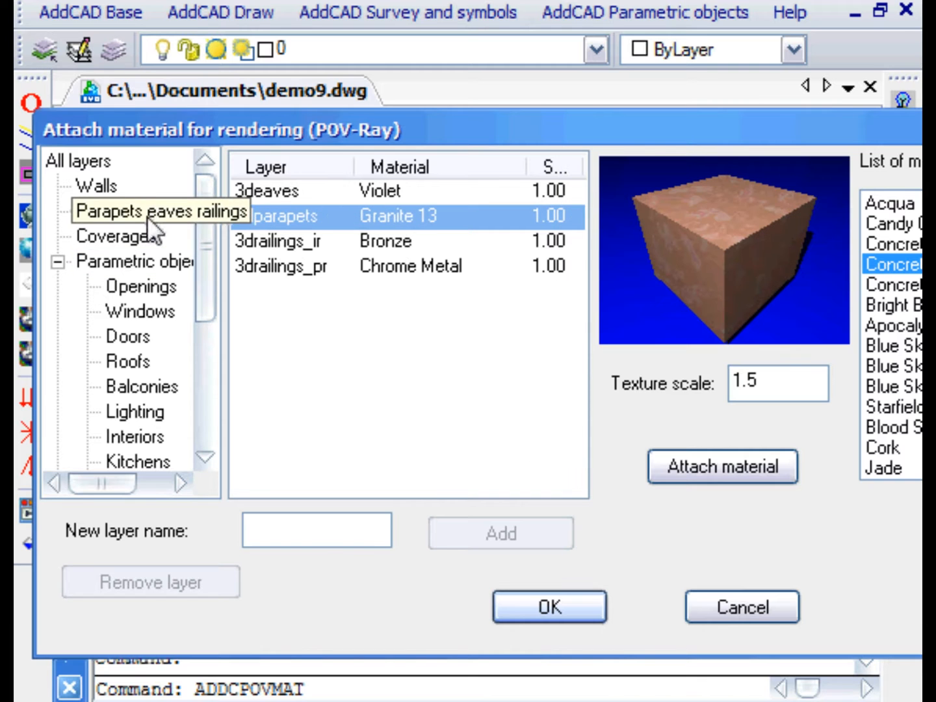
{"action": "left_click", "coordinate": [94, 186]}
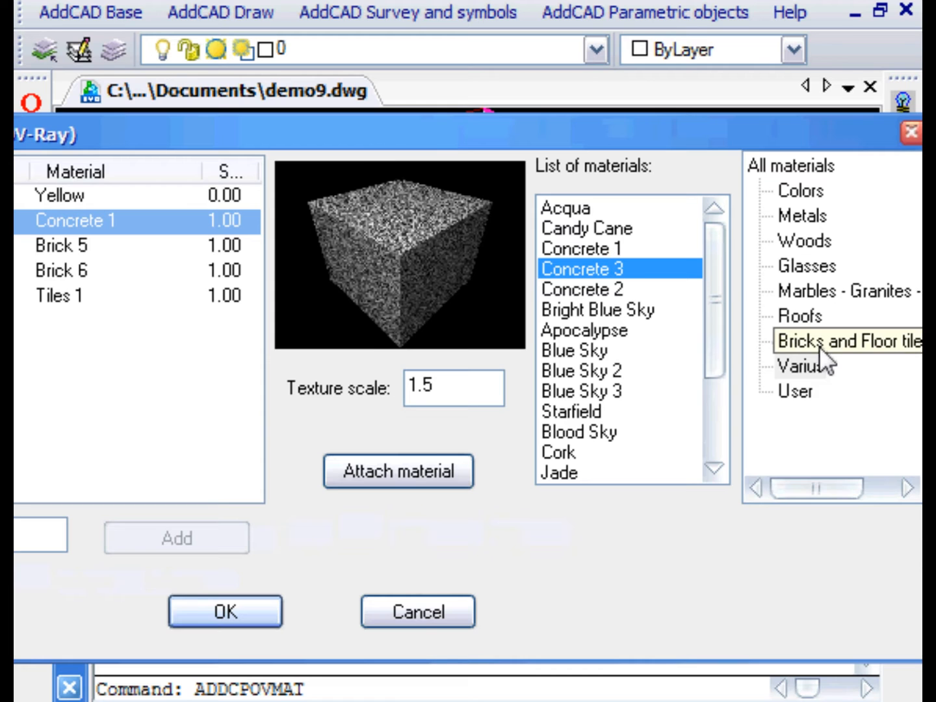
Step: Attach the Brick 5 material to the 3dwalls layer and confirm
{"action": "left_click", "coordinate": [847, 341]}
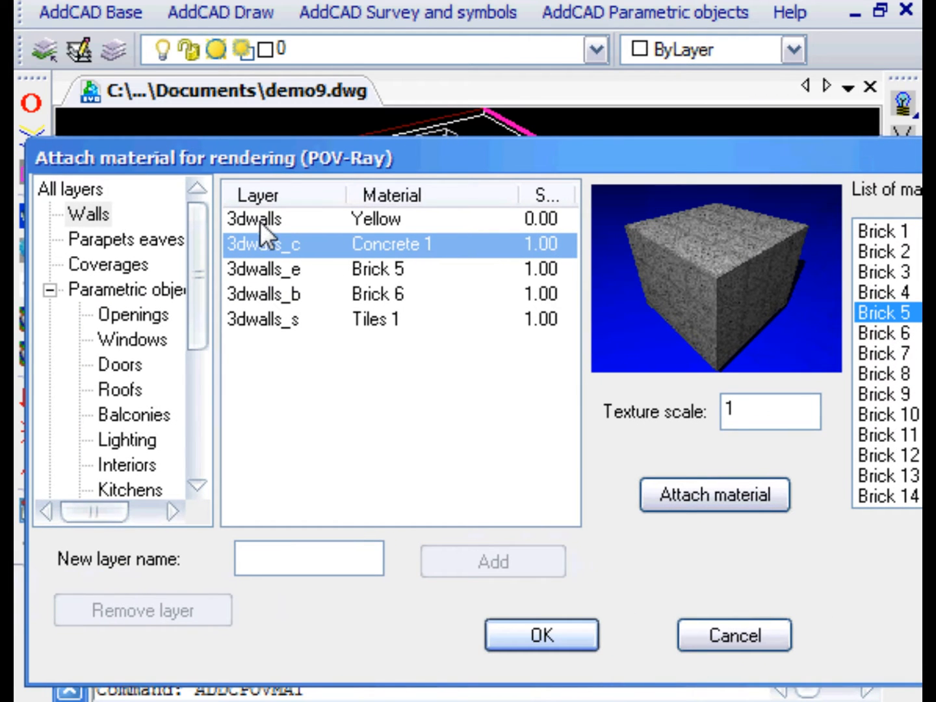
{"action": "left_click", "coordinate": [254, 219]}
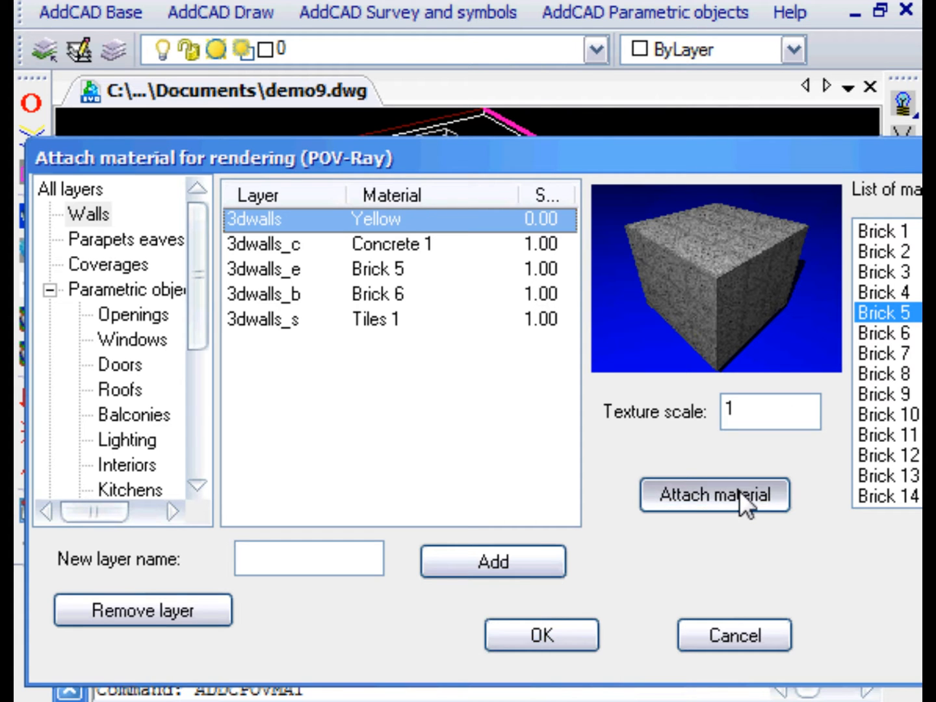
{"action": "left_click", "coordinate": [714, 495]}
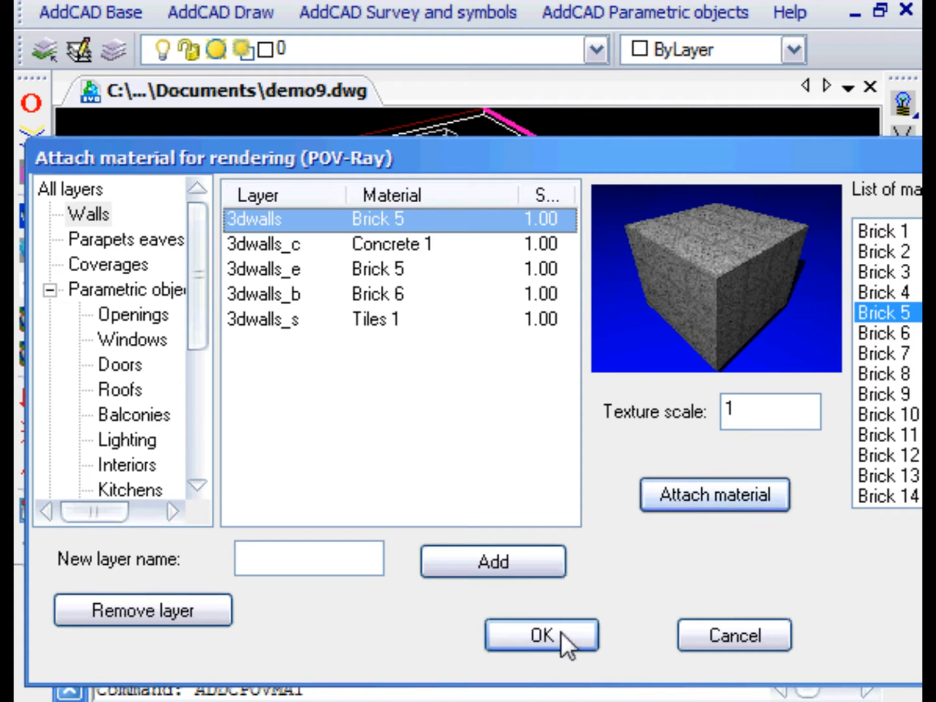
{"action": "left_click", "coordinate": [542, 635]}
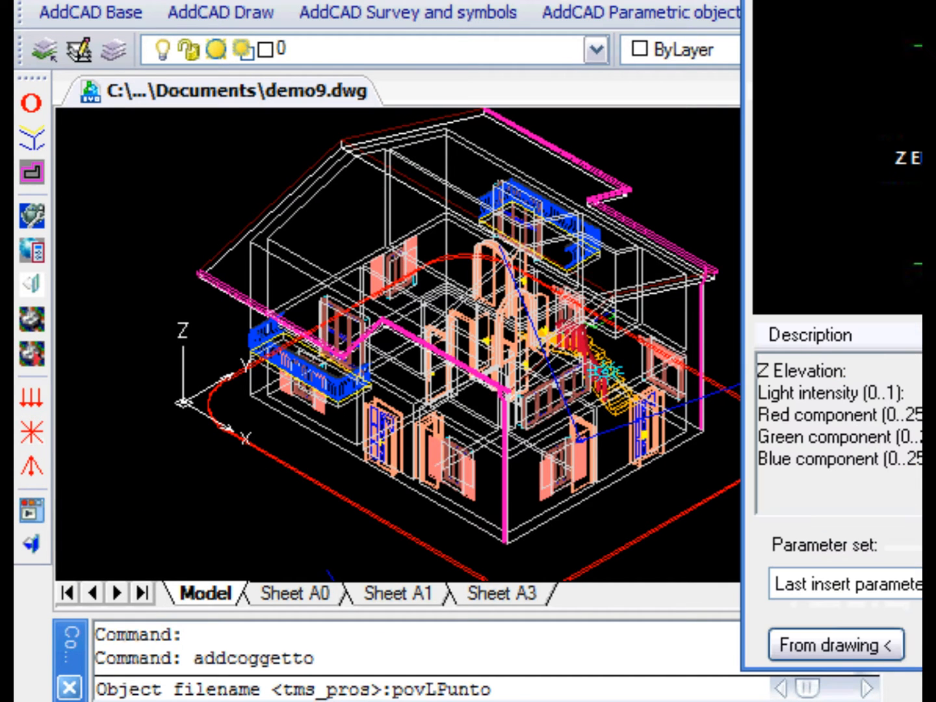
Step: Insert a povLPunto point light: elevation 6, intensity 0.5, colour 255/200/200
{"action": "left_click", "coordinate": [835, 645]}
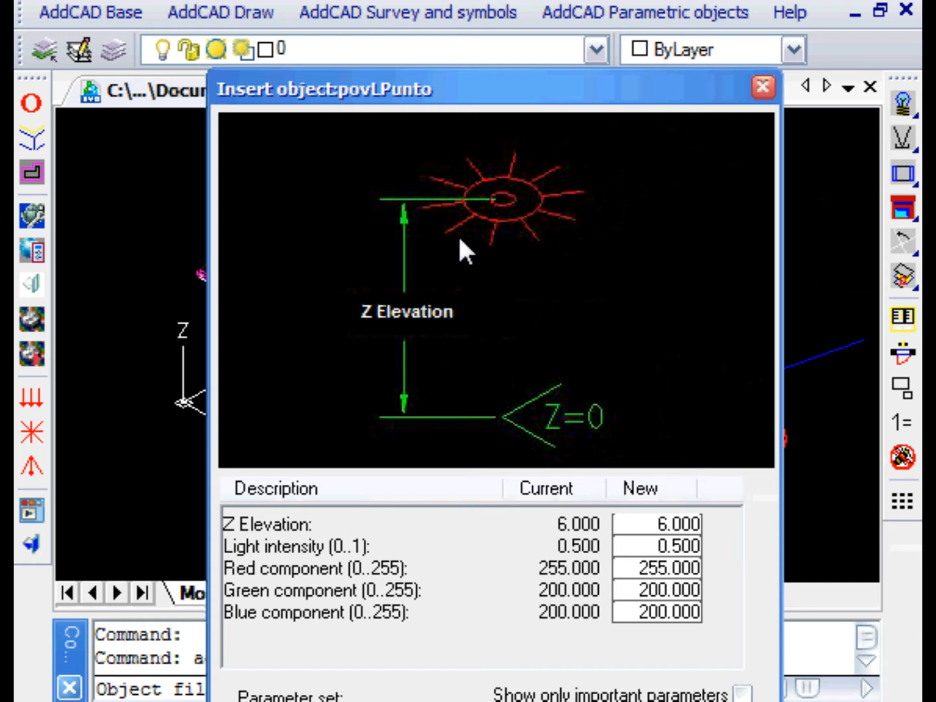
{"action": "mouse_move", "coordinate": [796, 110]}
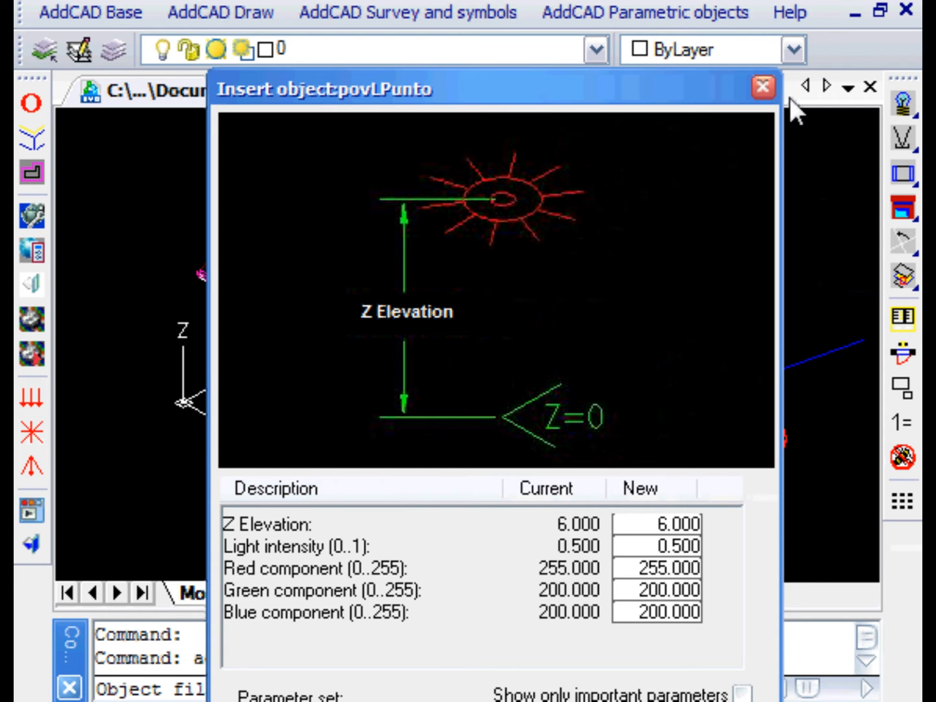
{"action": "left_click", "coordinate": [762, 86]}
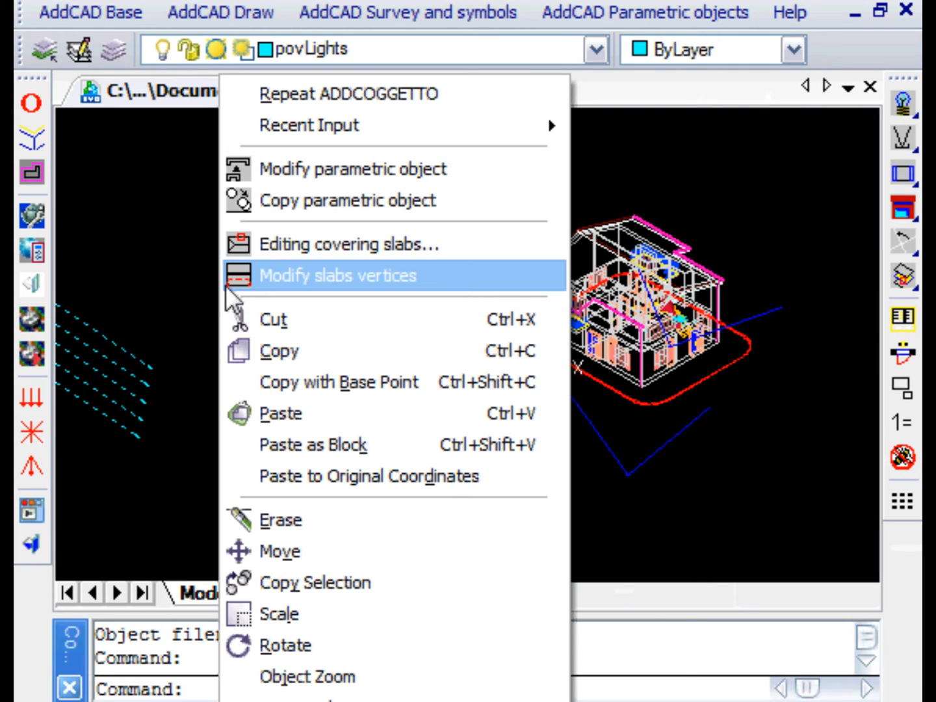
Step: Dismiss the right-click menu and show the house in Top plan view
{"action": "left_click", "coordinate": [337, 276]}
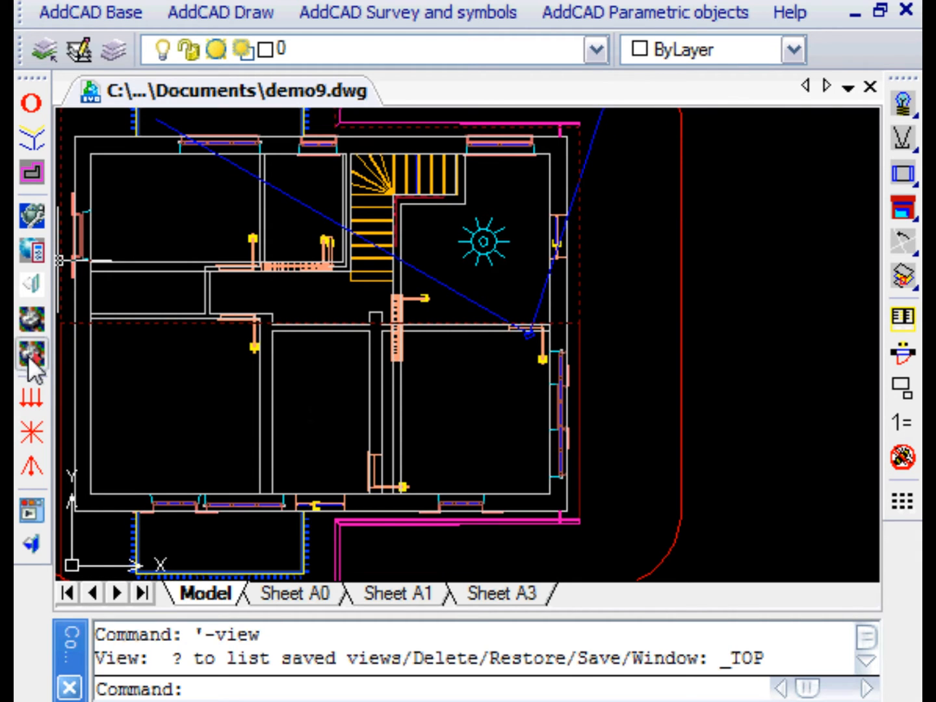
Step: Start the POV-Ray render and cancel at the camera selection prompt
{"action": "left_click", "coordinate": [31, 354]}
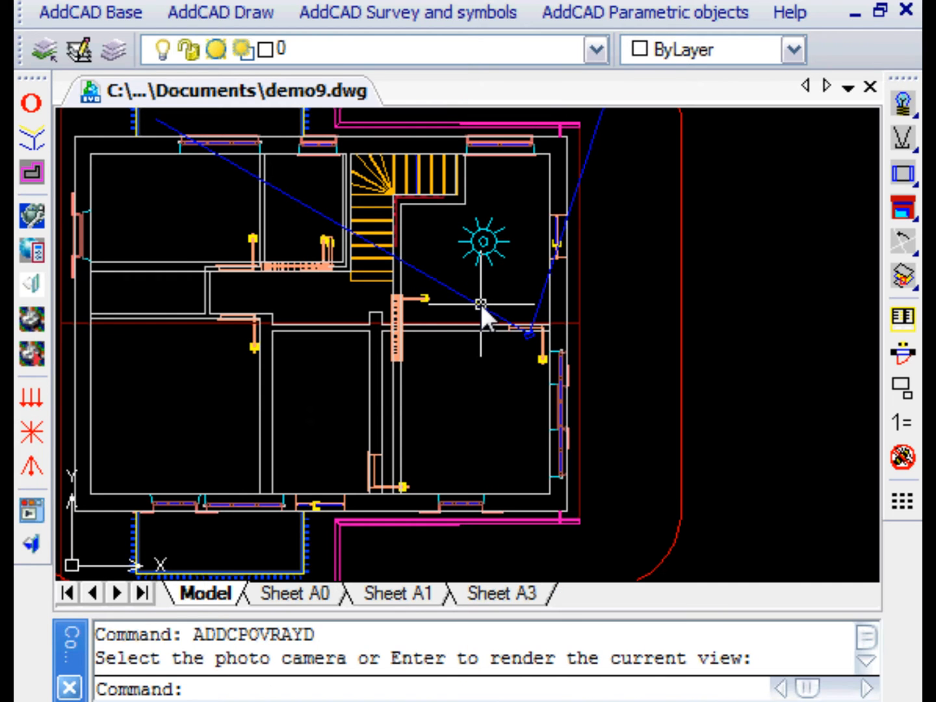
{"action": "key", "text": "enter"}
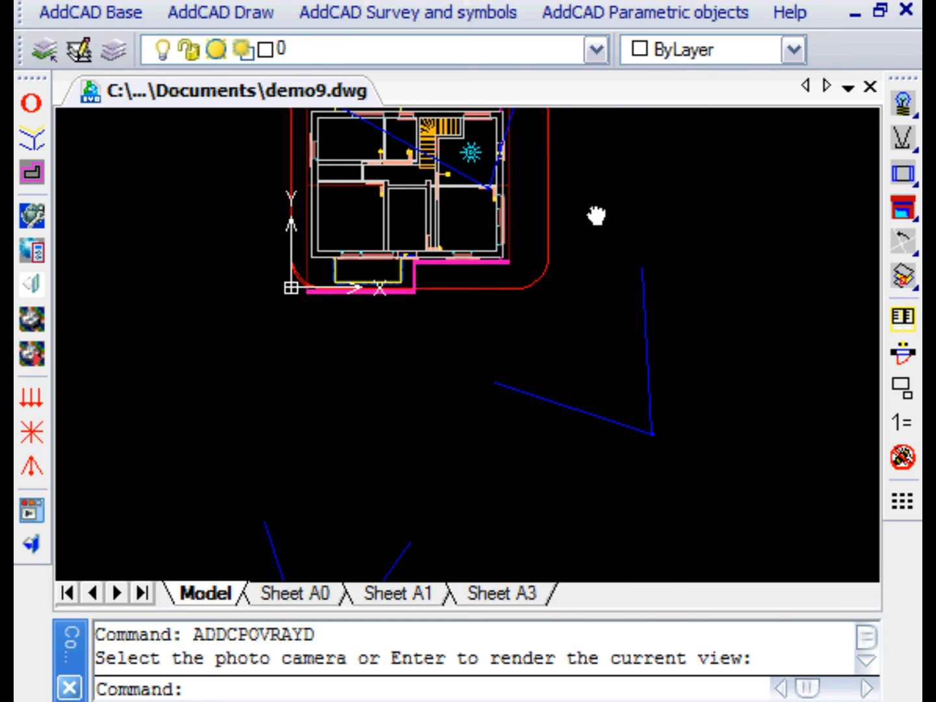
{"action": "mouse_move", "coordinate": [31, 214]}
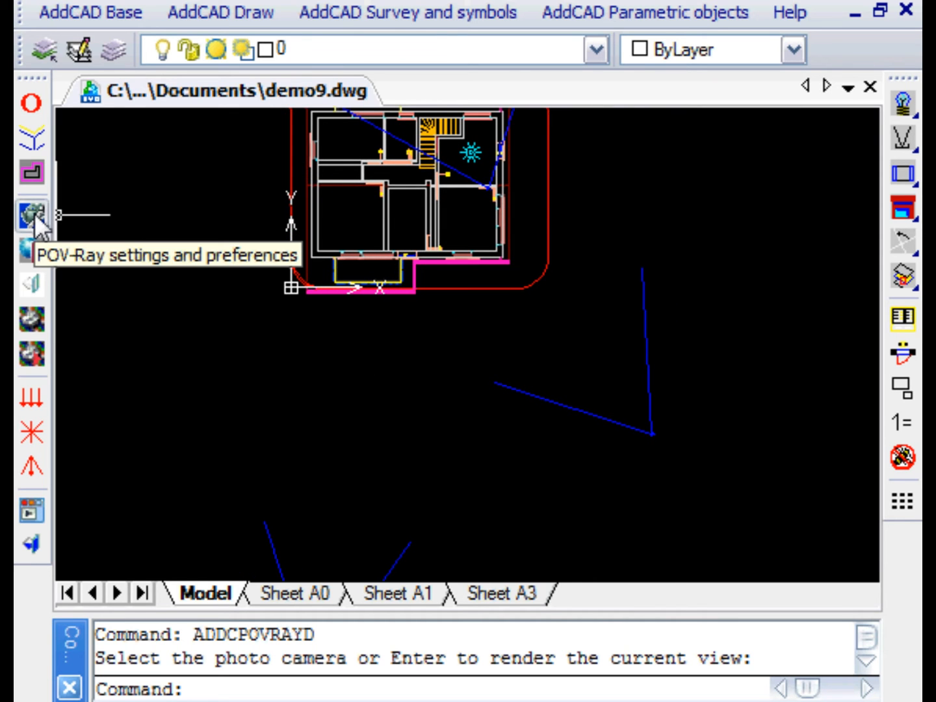
Step: In POV-Ray preferences, keep the ambient colour grey and enable a background picture
{"action": "left_click", "coordinate": [31, 215]}
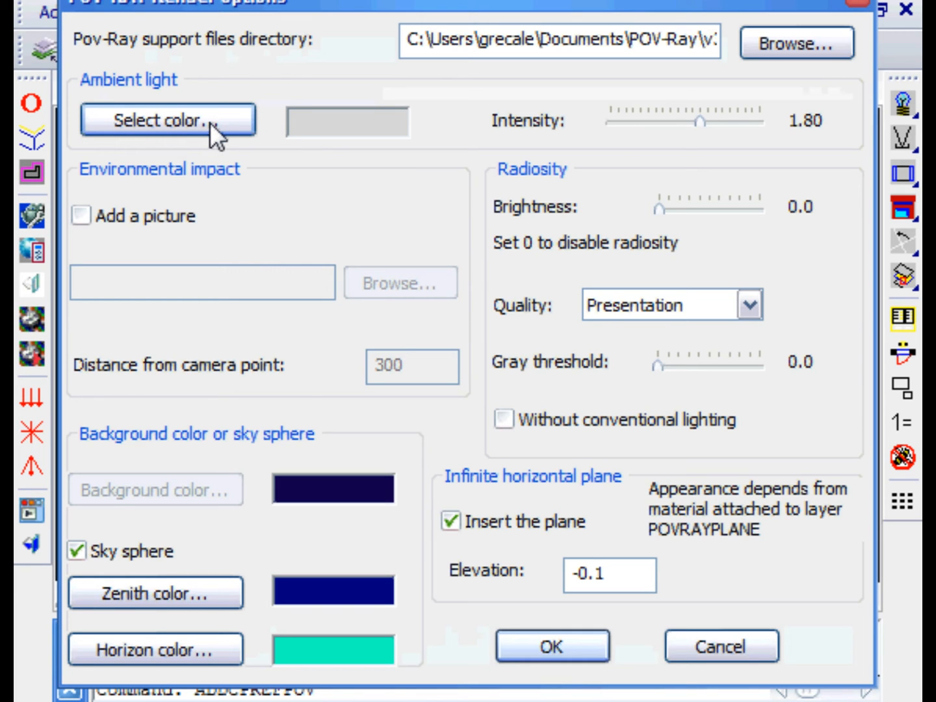
{"action": "left_click", "coordinate": [163, 120]}
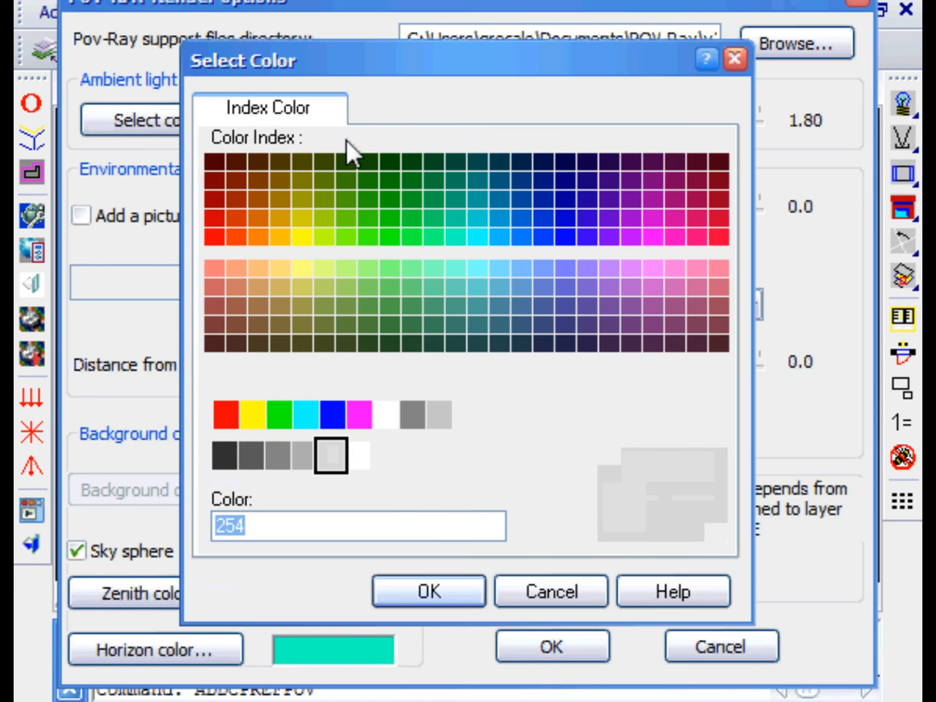
{"action": "left_click", "coordinate": [427, 591]}
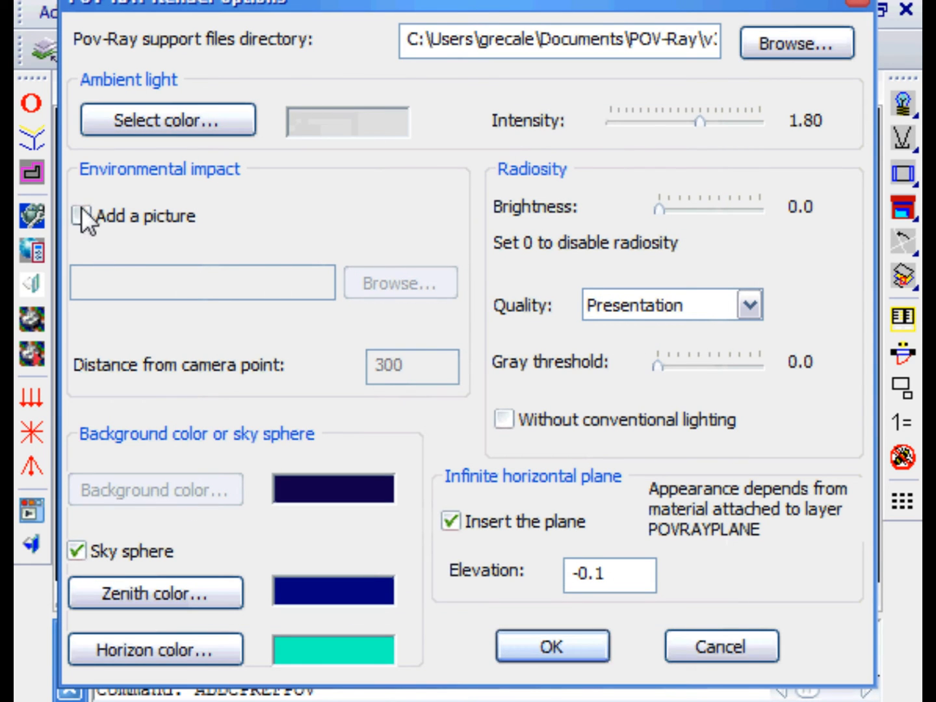
{"action": "left_click", "coordinate": [82, 216]}
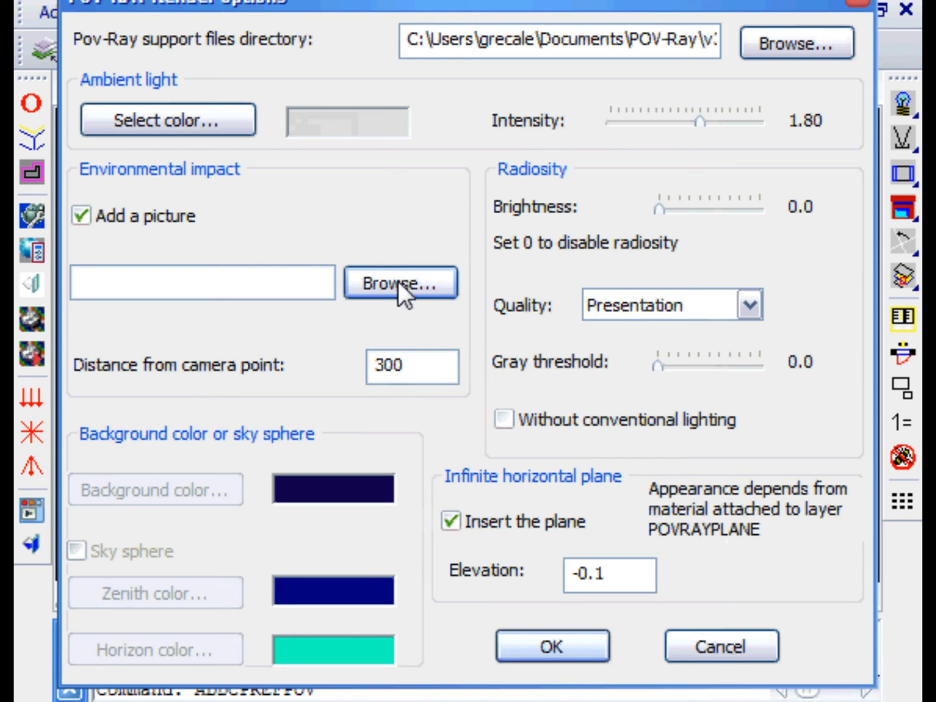
Step: Use EPSN0006.jpg as the background photo and switch off the infinite ground plane
{"action": "left_click", "coordinate": [400, 283]}
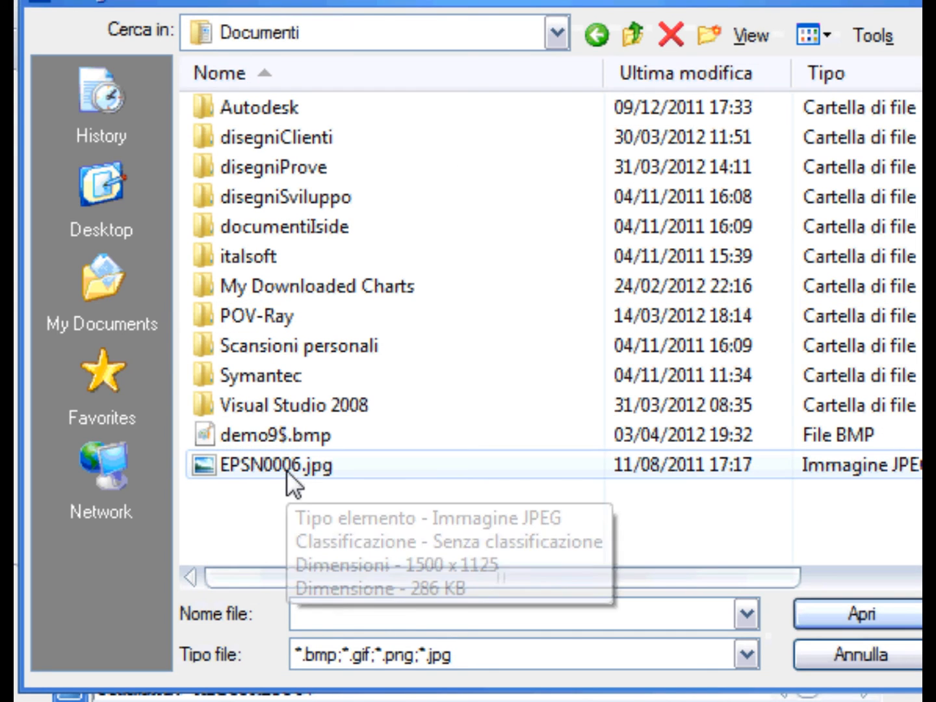
{"action": "left_click", "coordinate": [859, 613]}
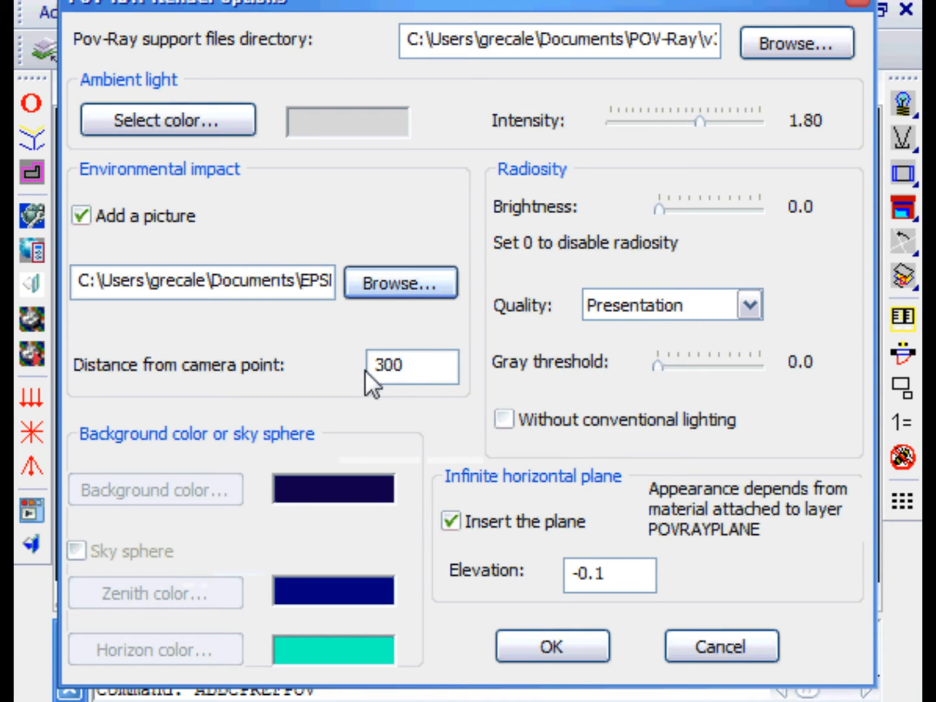
{"action": "mouse_move", "coordinate": [431, 338]}
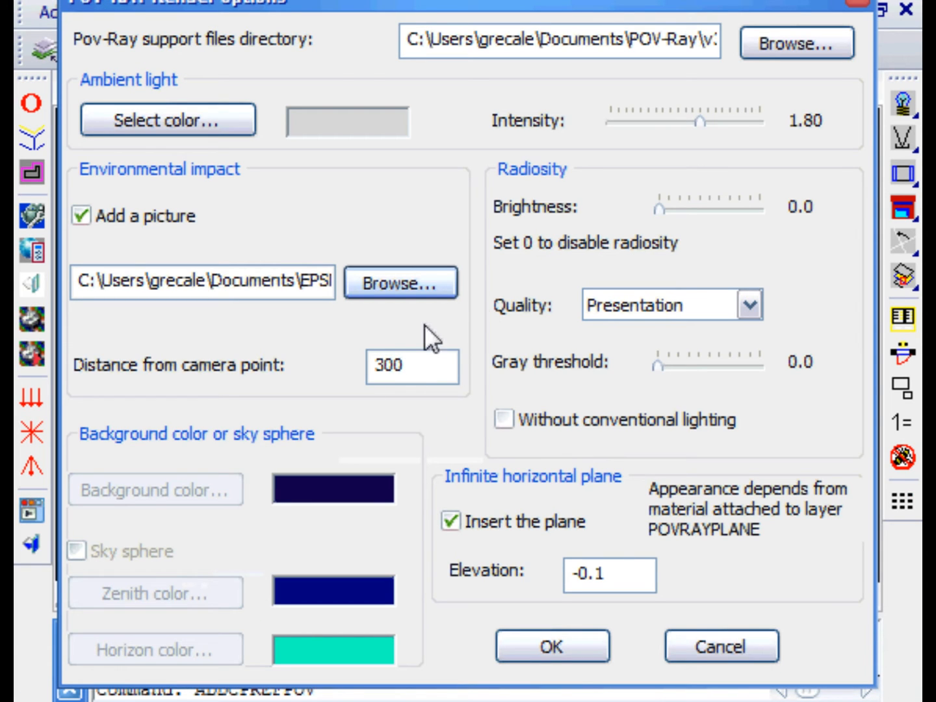
{"action": "mouse_move", "coordinate": [569, 386]}
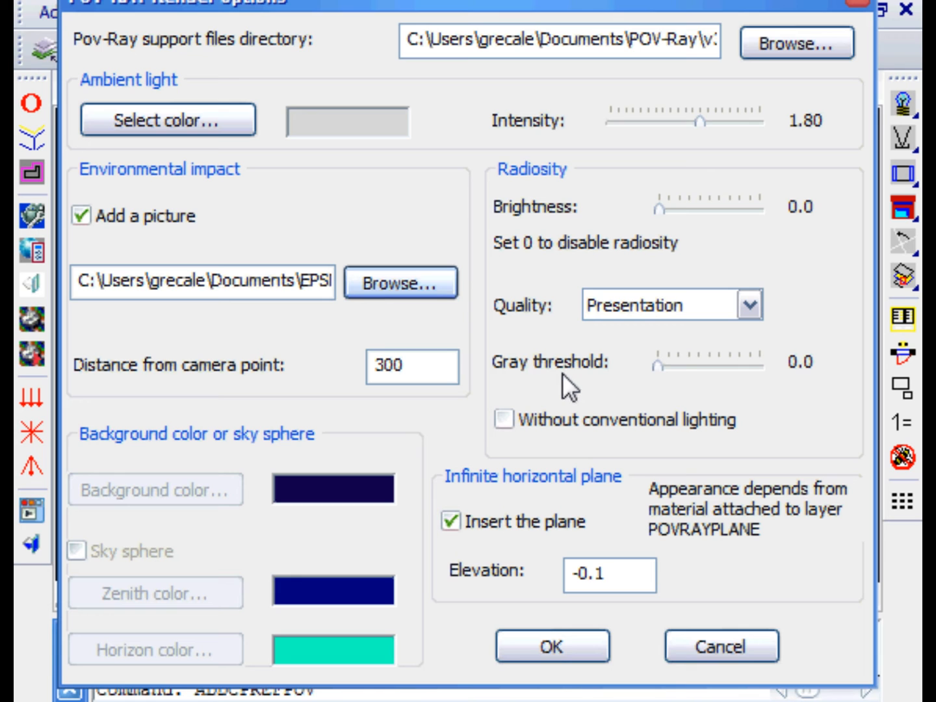
{"action": "left_click", "coordinate": [449, 522]}
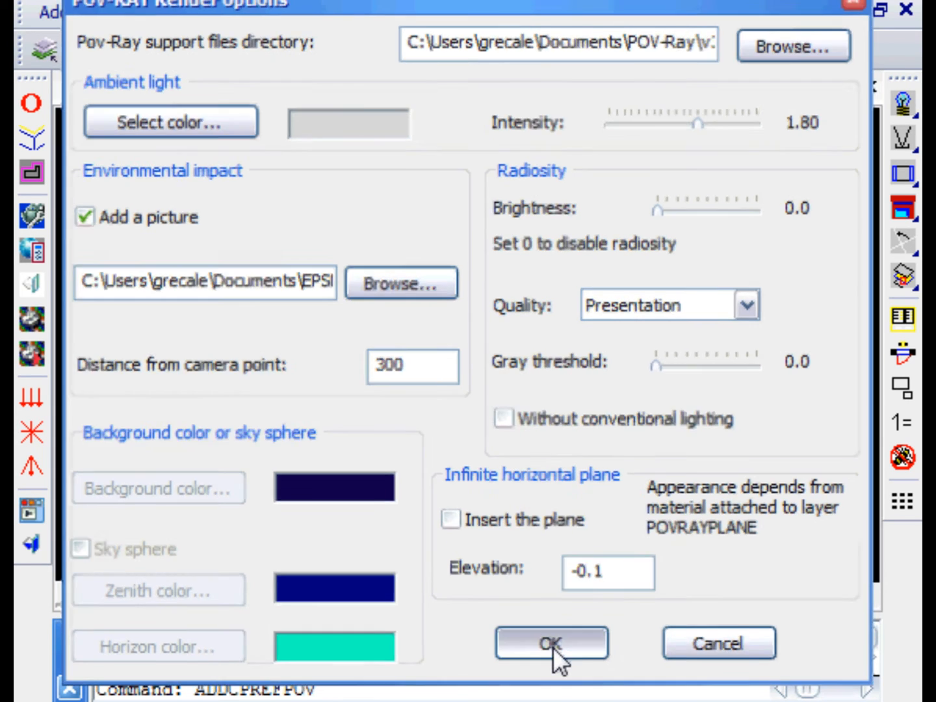
{"action": "left_click", "coordinate": [551, 642]}
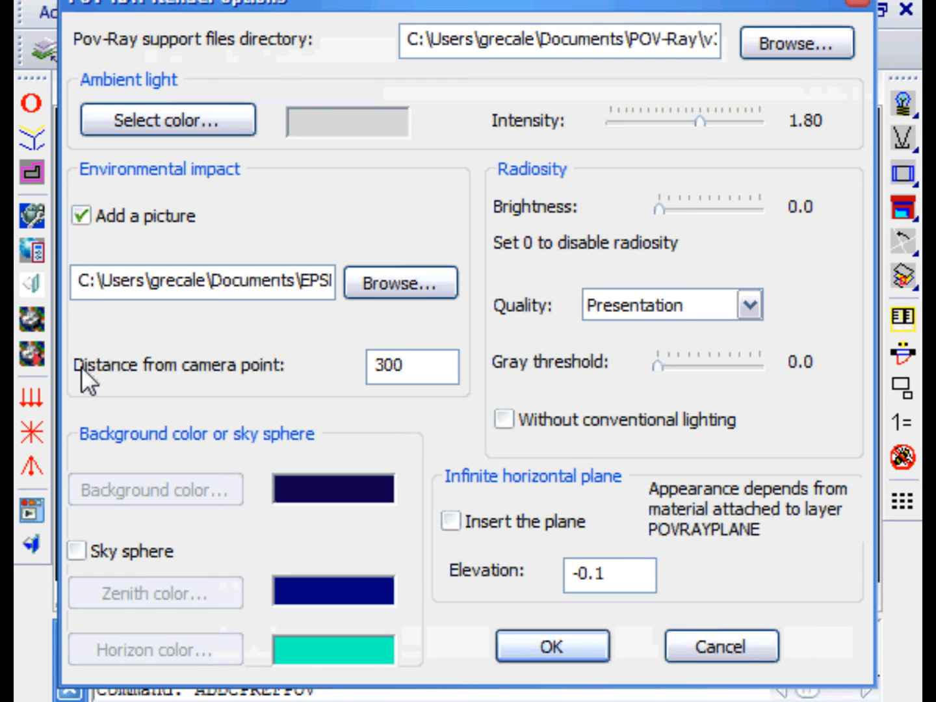
Step: Replace the background photo with a sky sphere and re-enable the infinite ground plane
{"action": "left_click", "coordinate": [76, 551]}
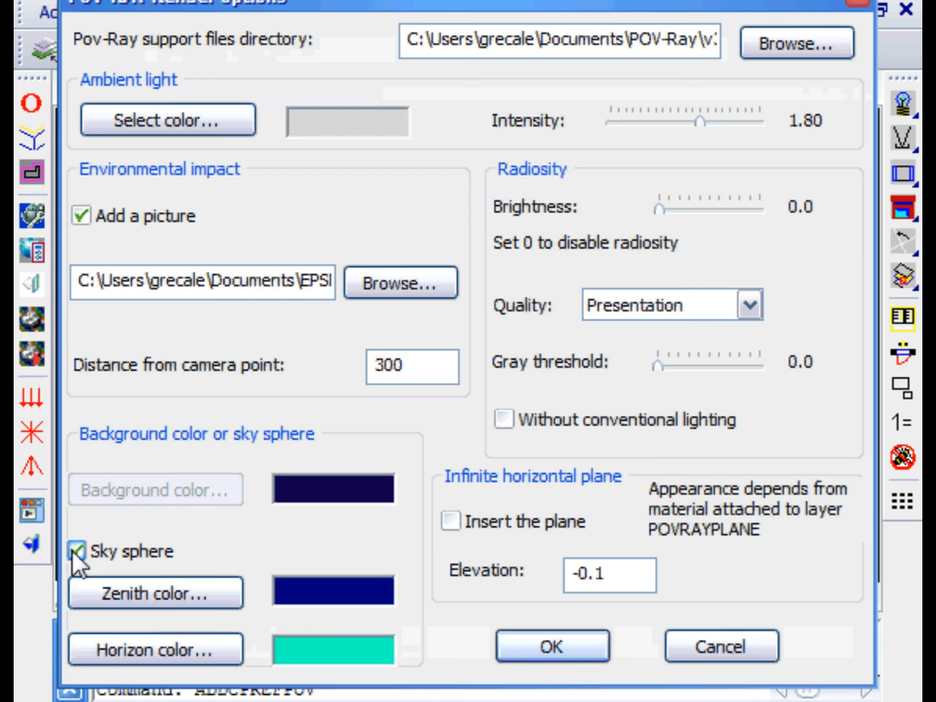
{"action": "left_click", "coordinate": [81, 216]}
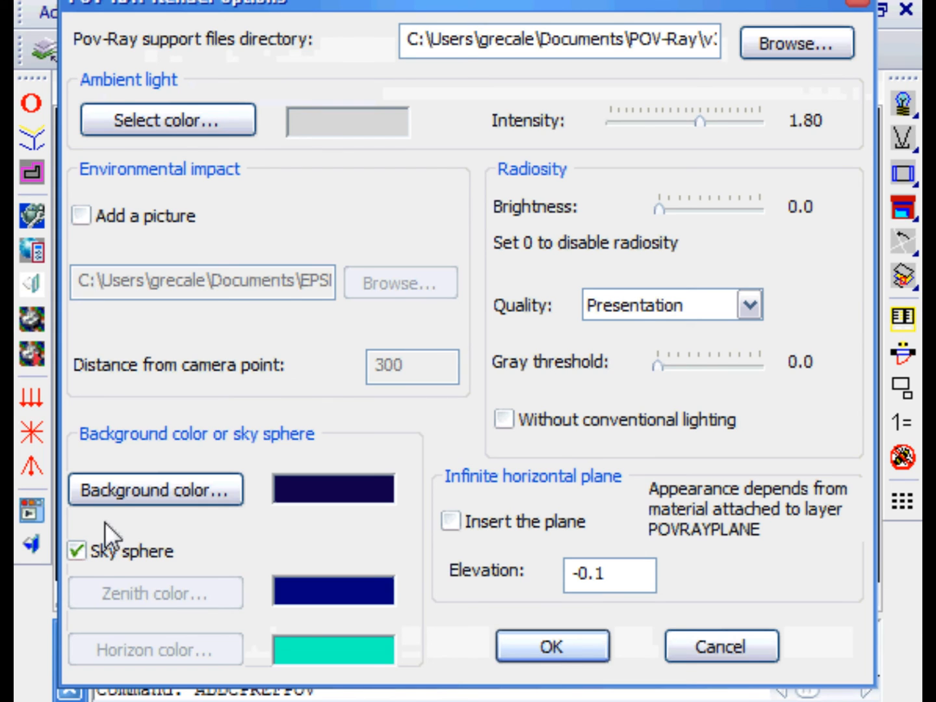
{"action": "left_click", "coordinate": [76, 551]}
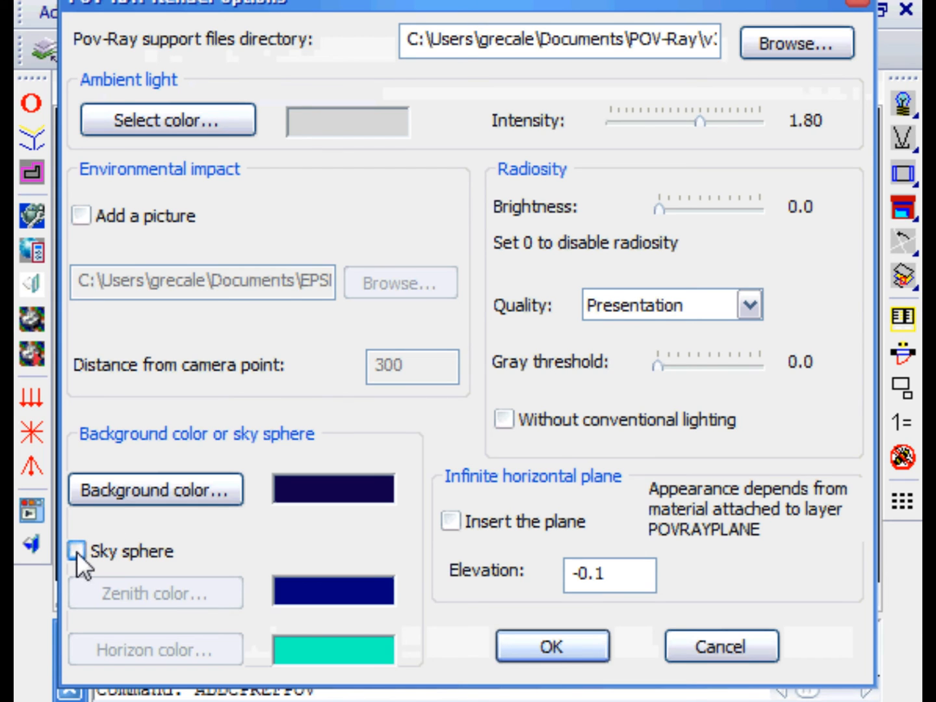
{"action": "left_click", "coordinate": [80, 550]}
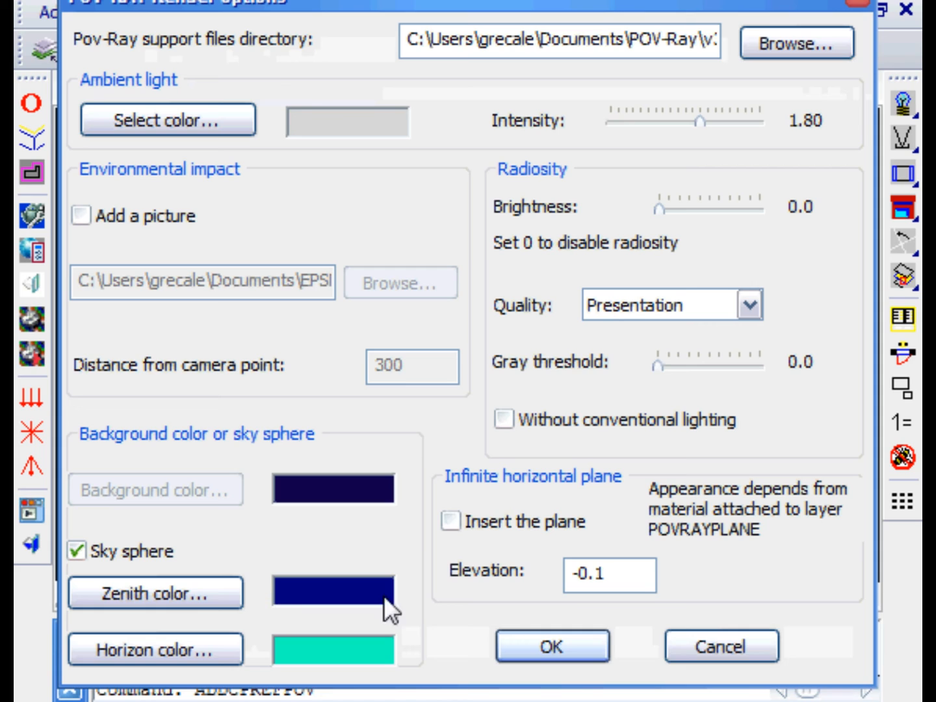
{"action": "left_click", "coordinate": [452, 522]}
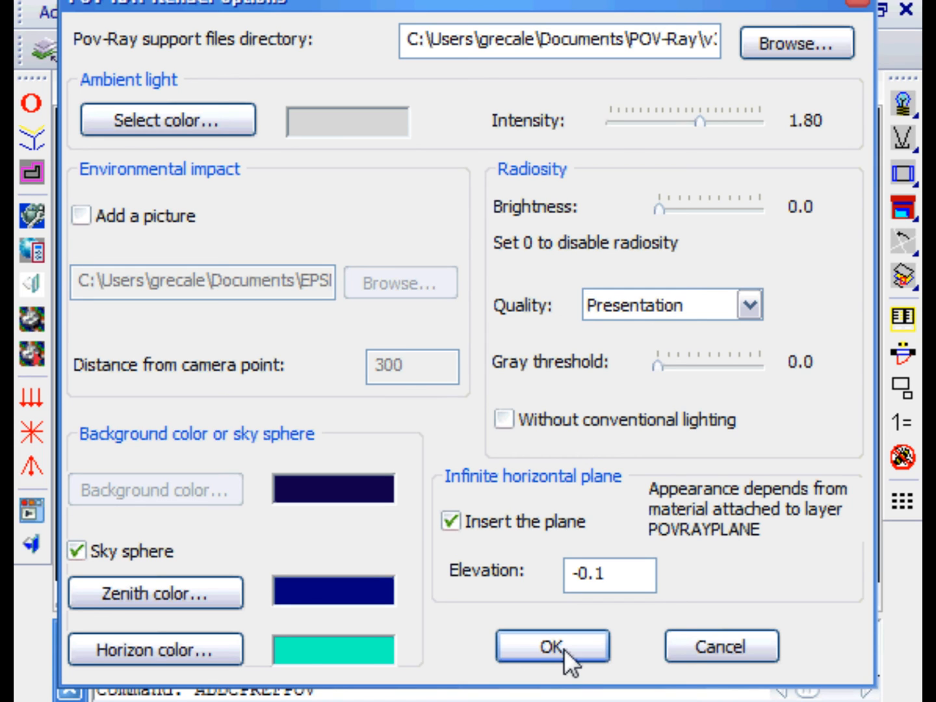
{"action": "left_click", "coordinate": [552, 646]}
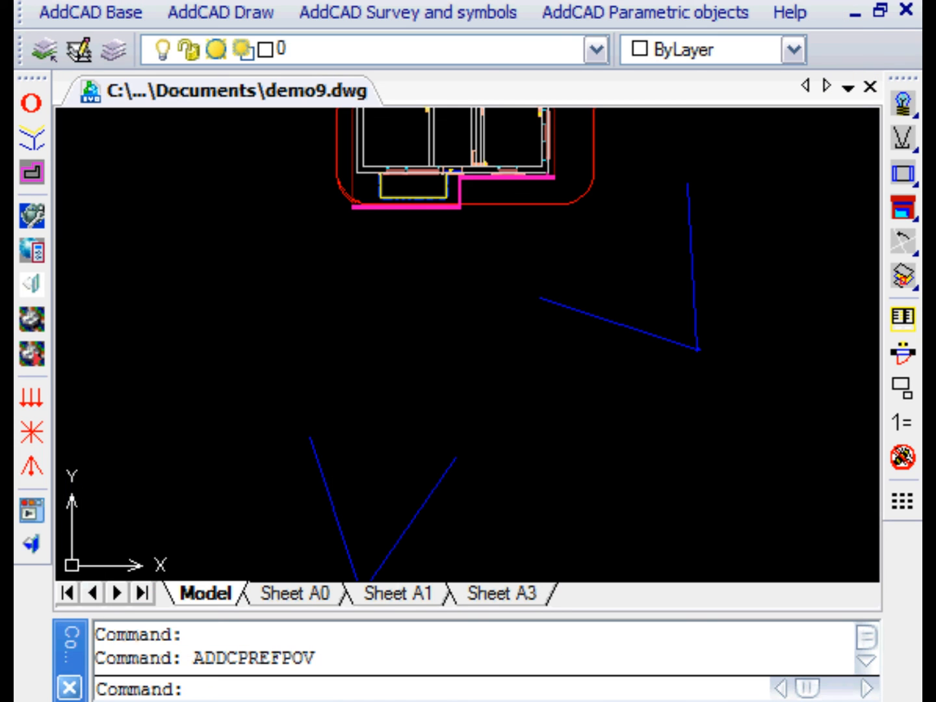
{"action": "mouse_move", "coordinate": [31, 284]}
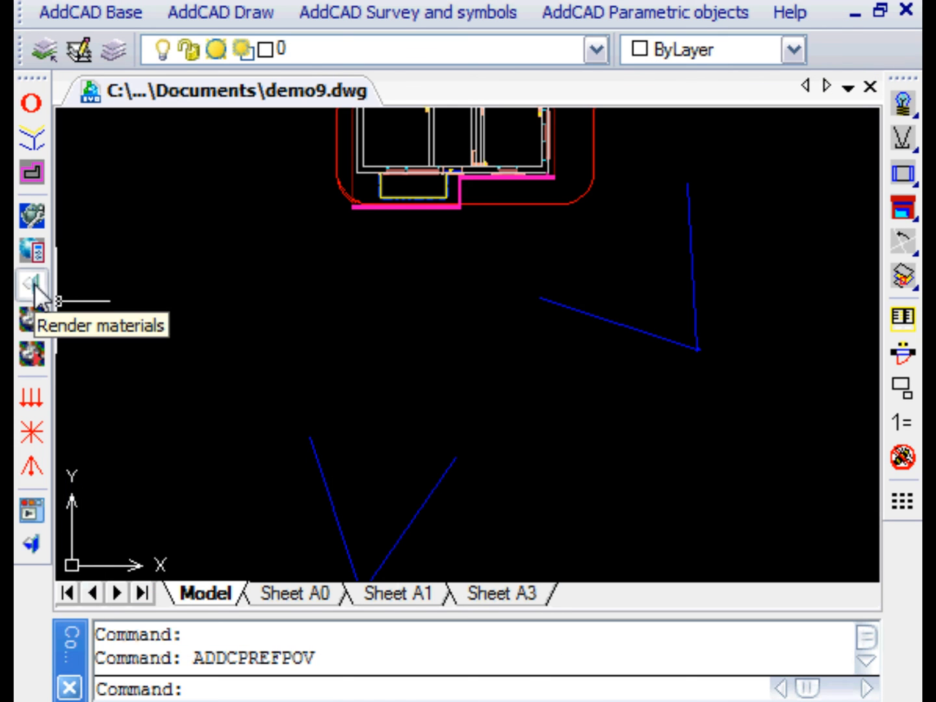
{"action": "left_click", "coordinate": [32, 285]}
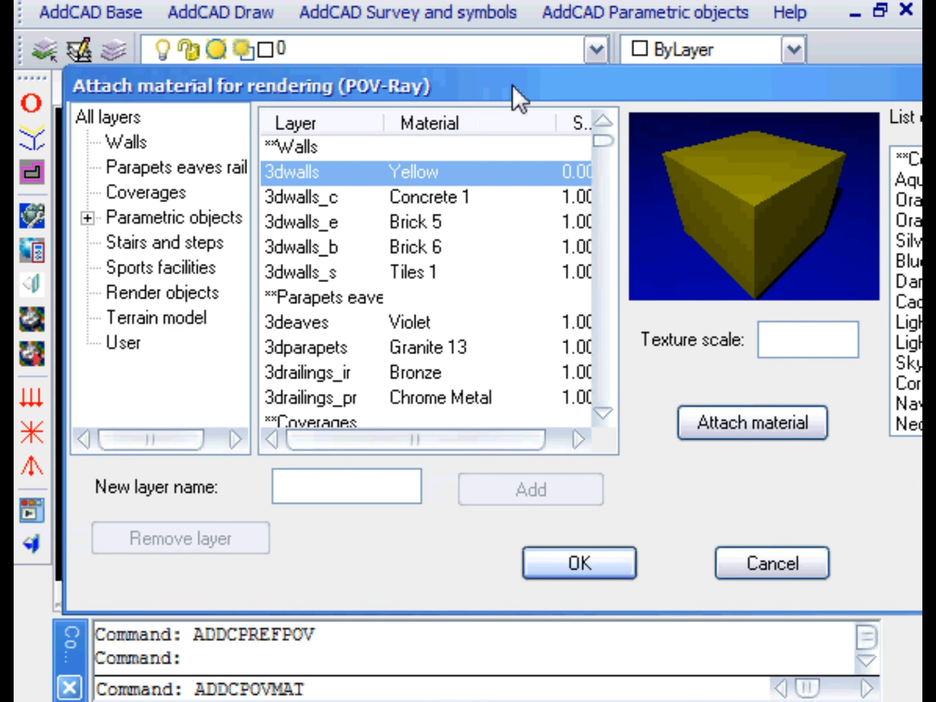
{"action": "left_click", "coordinate": [163, 293]}
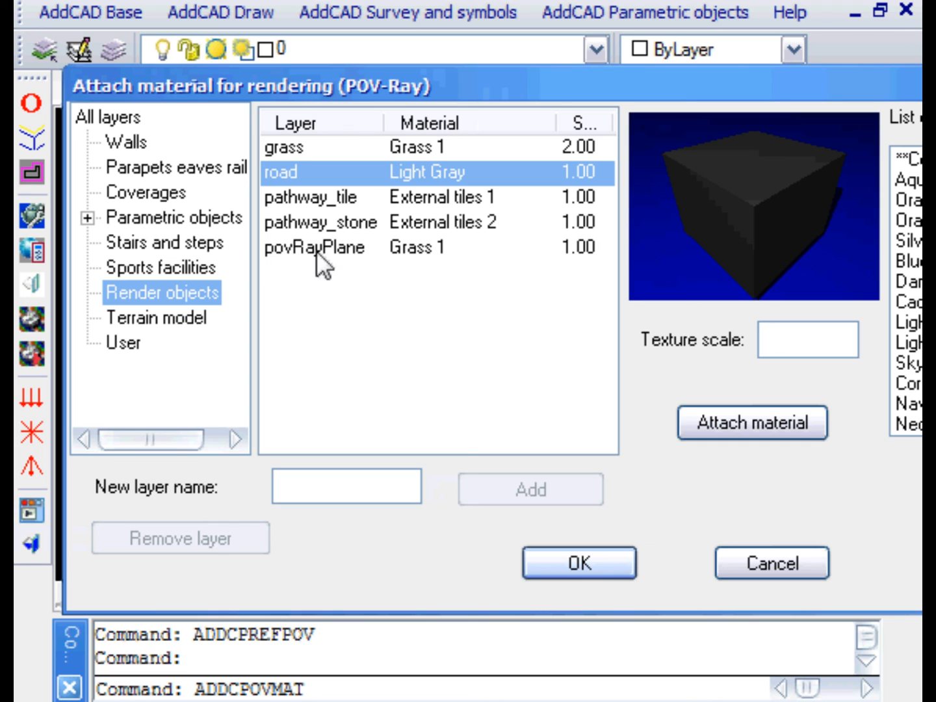
{"action": "mouse_move", "coordinate": [426, 263]}
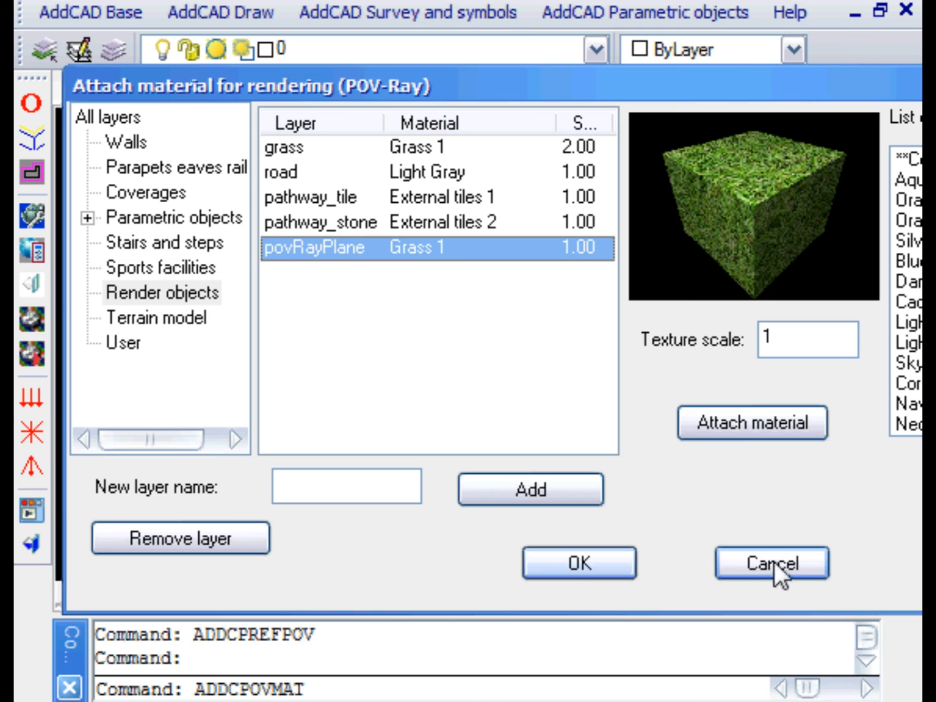
{"action": "left_click", "coordinate": [771, 563]}
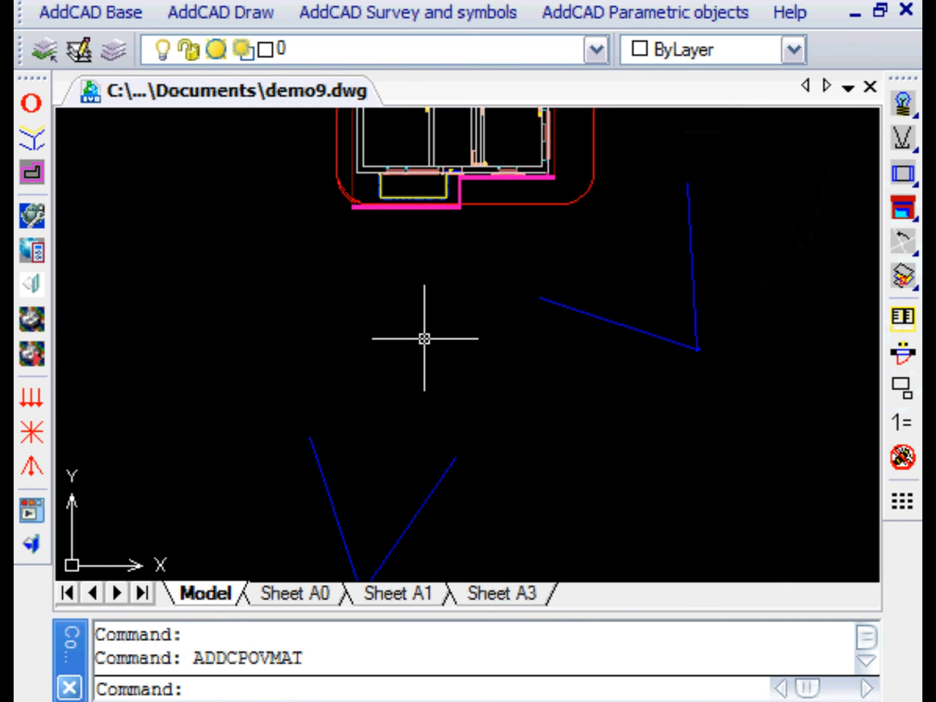